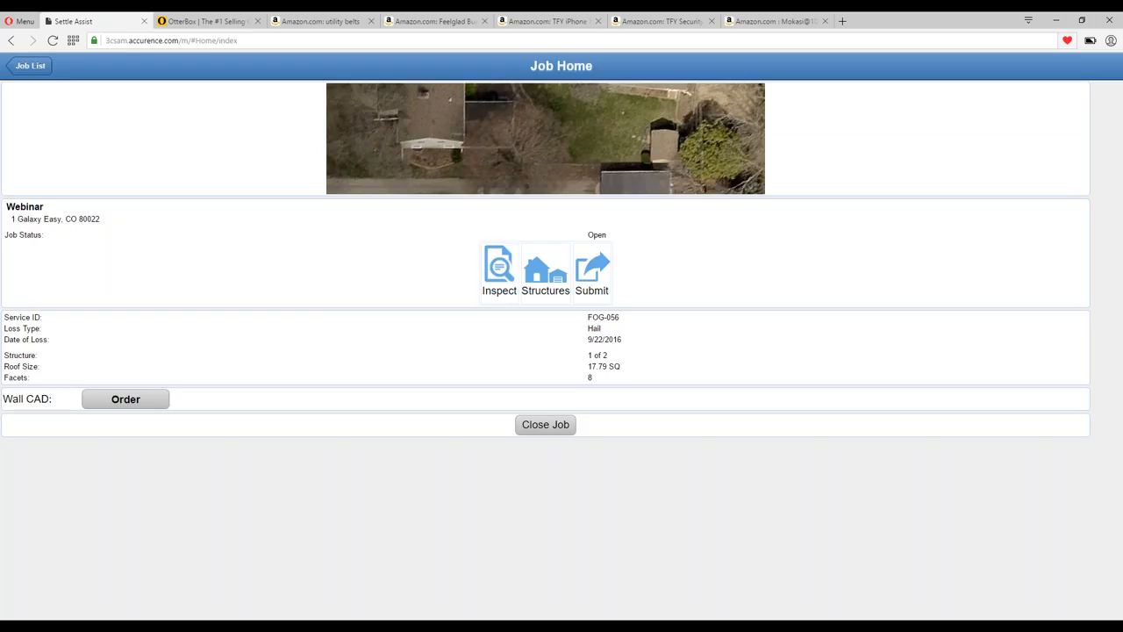
mouse_move(502, 275)
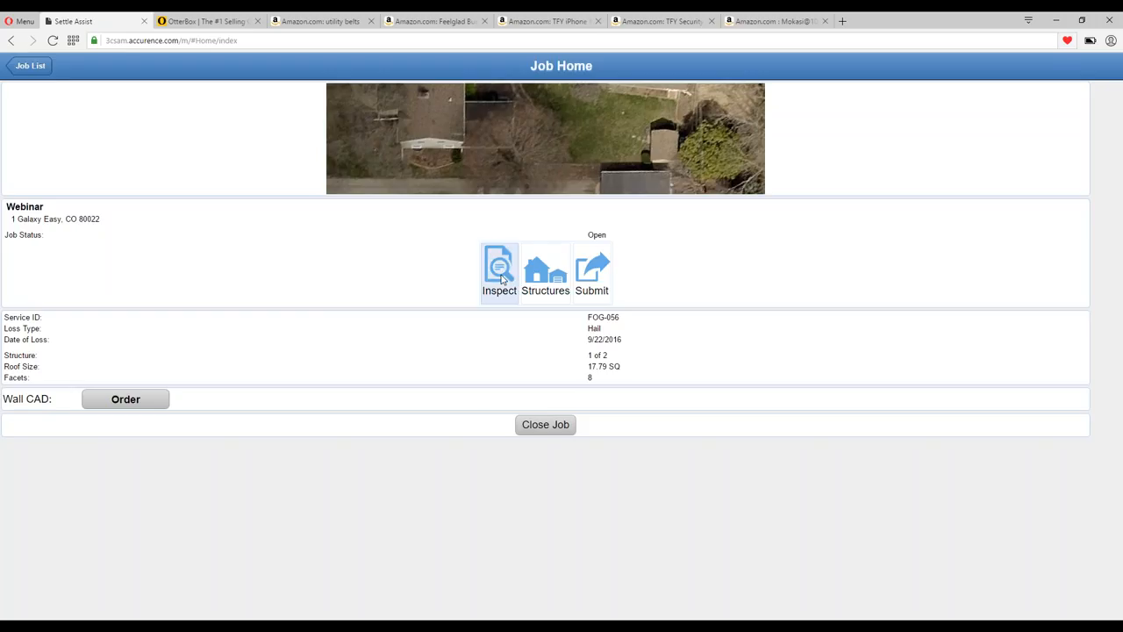
Open the job's inspection forms and acknowledge the validation issues warning
click(498, 267)
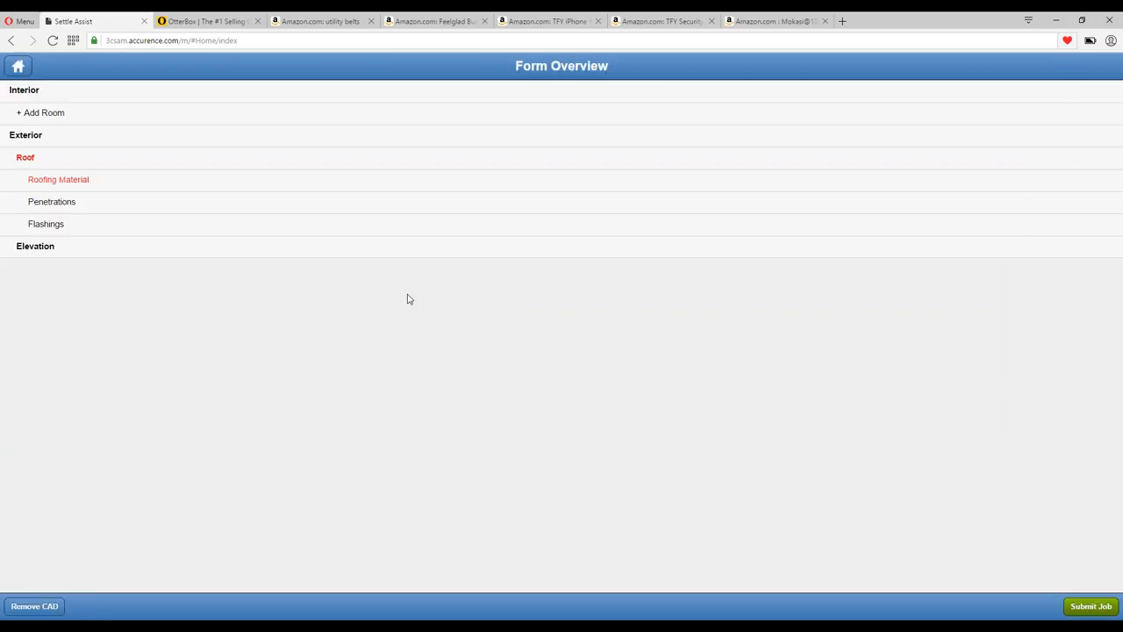
mouse_move(49, 162)
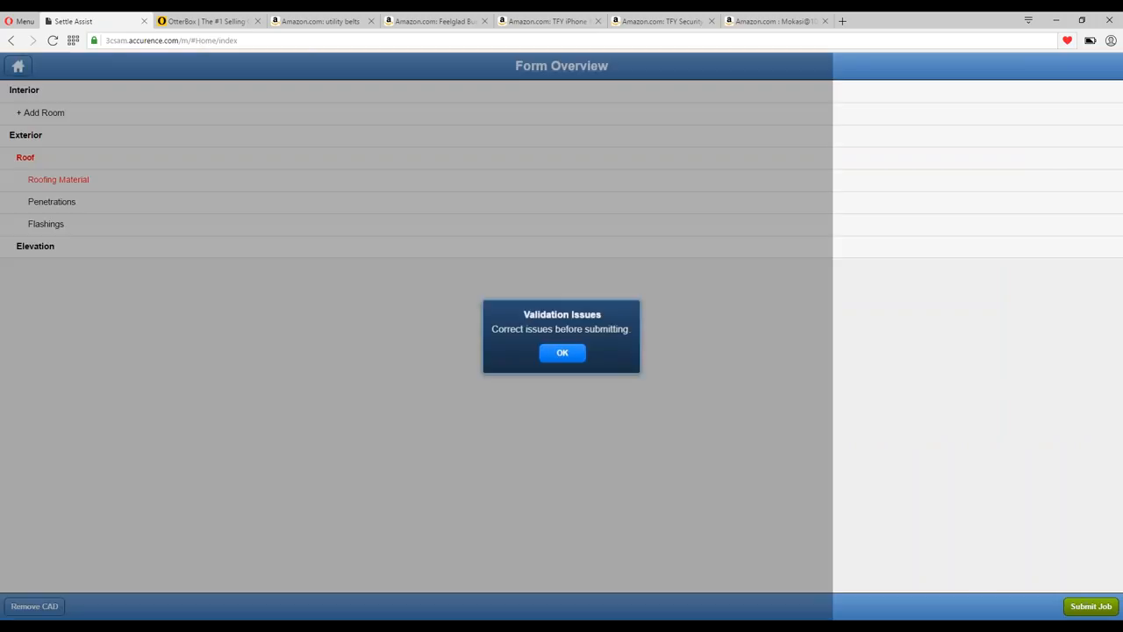
mouse_move(618, 345)
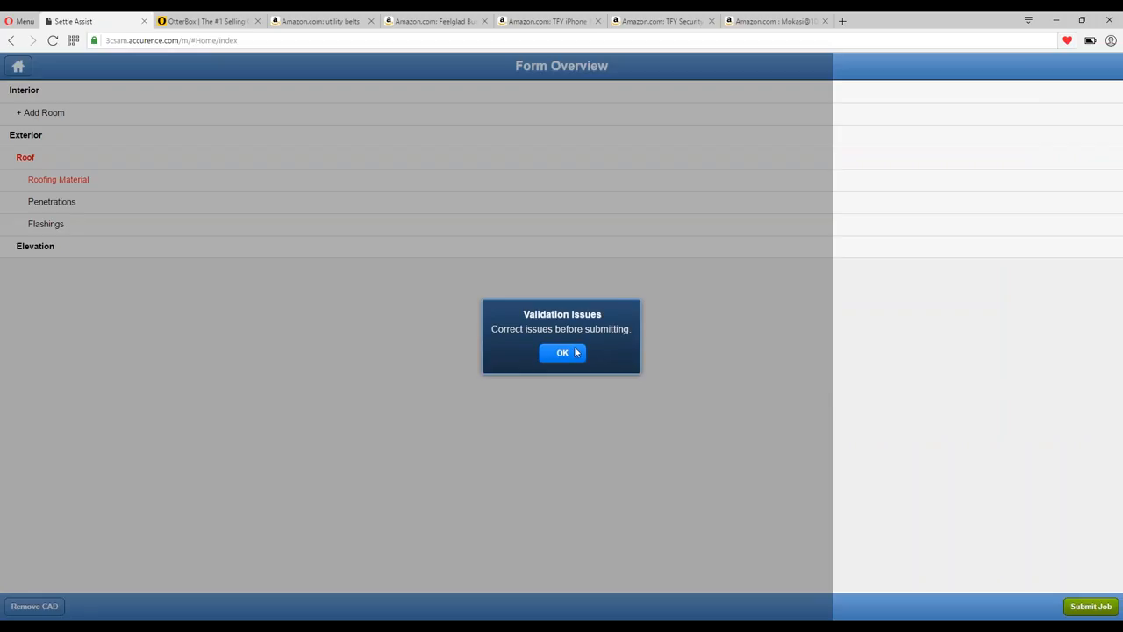
mouse_move(562, 352)
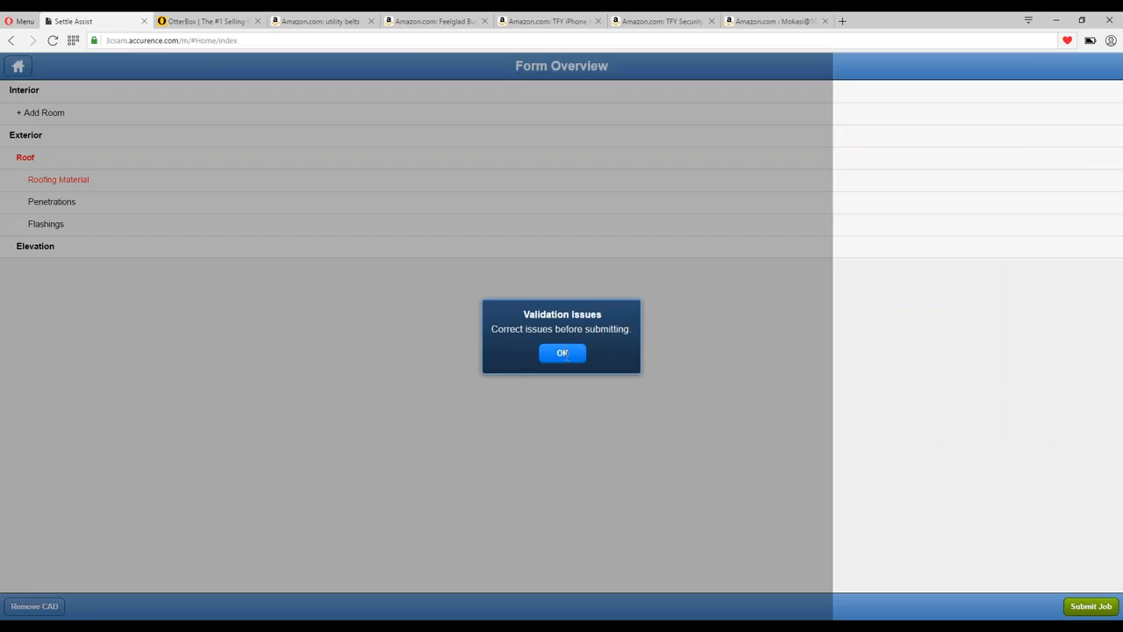
click(562, 353)
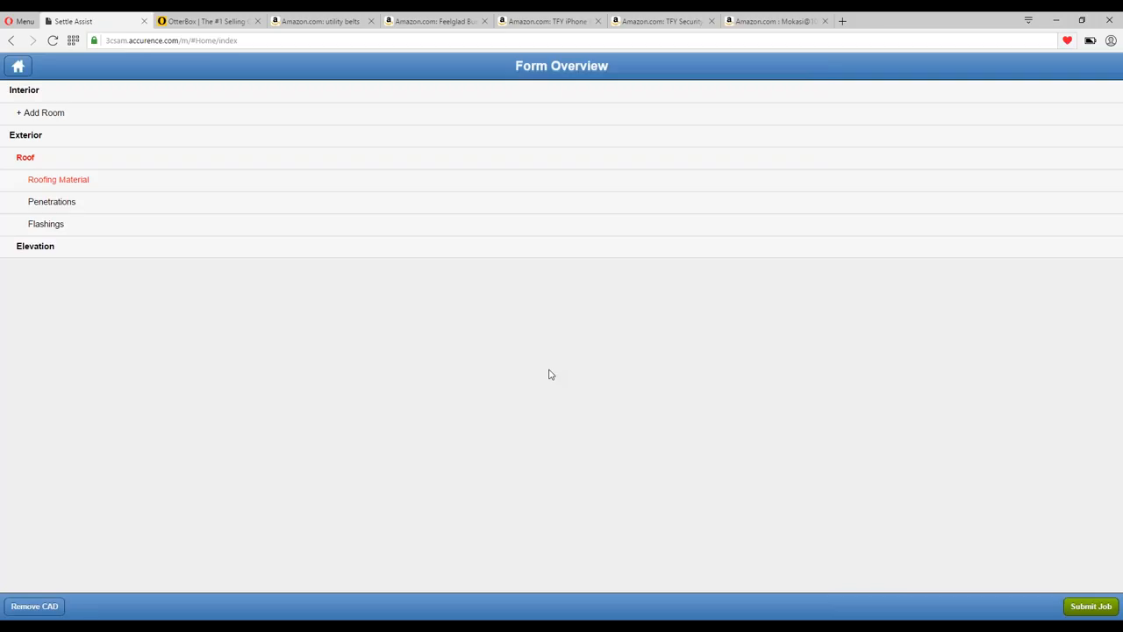
mouse_move(110, 186)
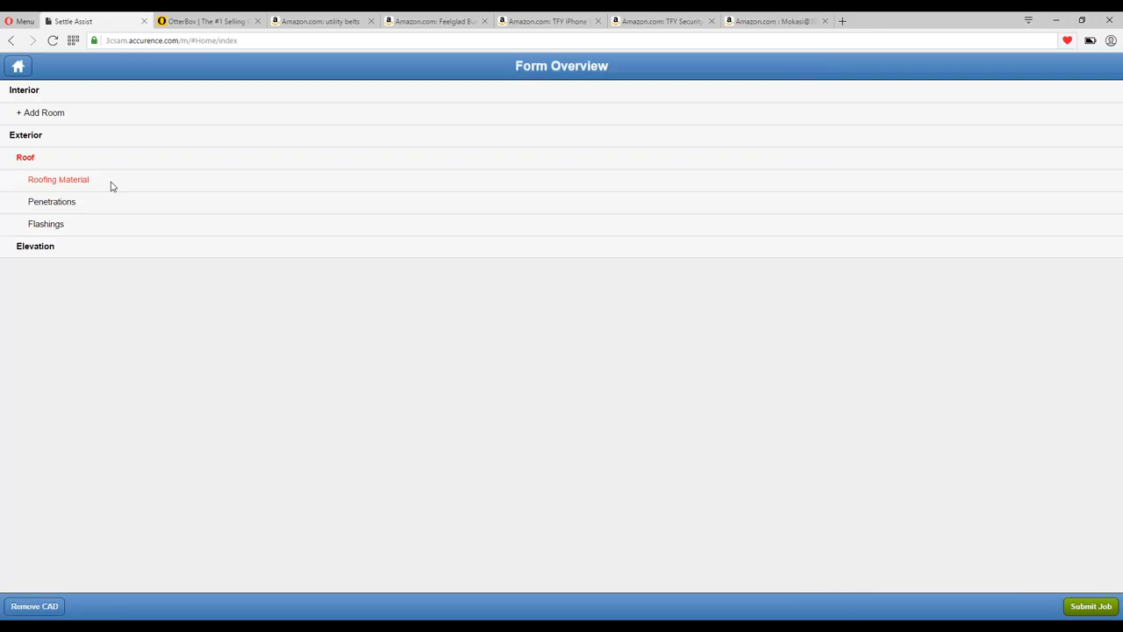
In Roofing Material, set front of house West, primary facets 30 yr Laminate, low facets same as primary
click(58, 179)
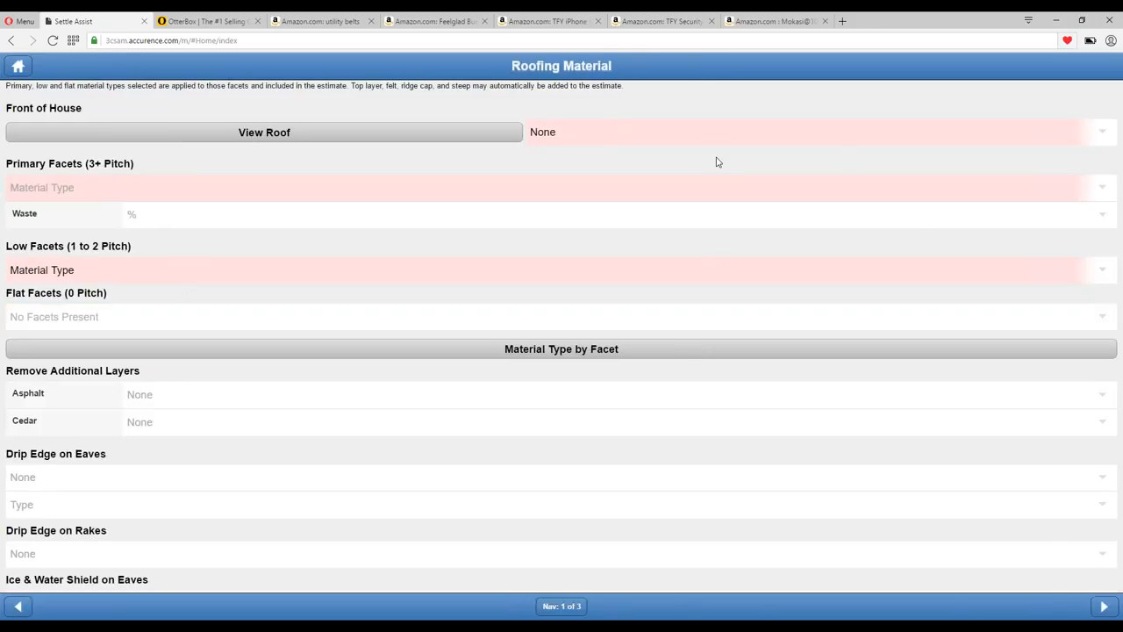
click(1103, 131)
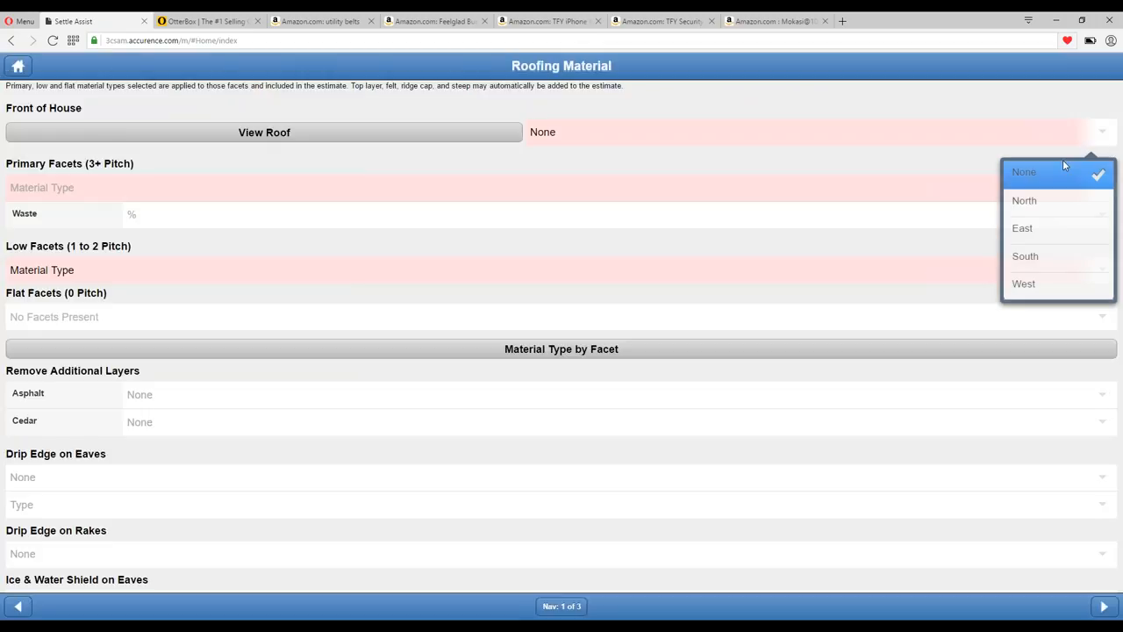
click(1024, 284)
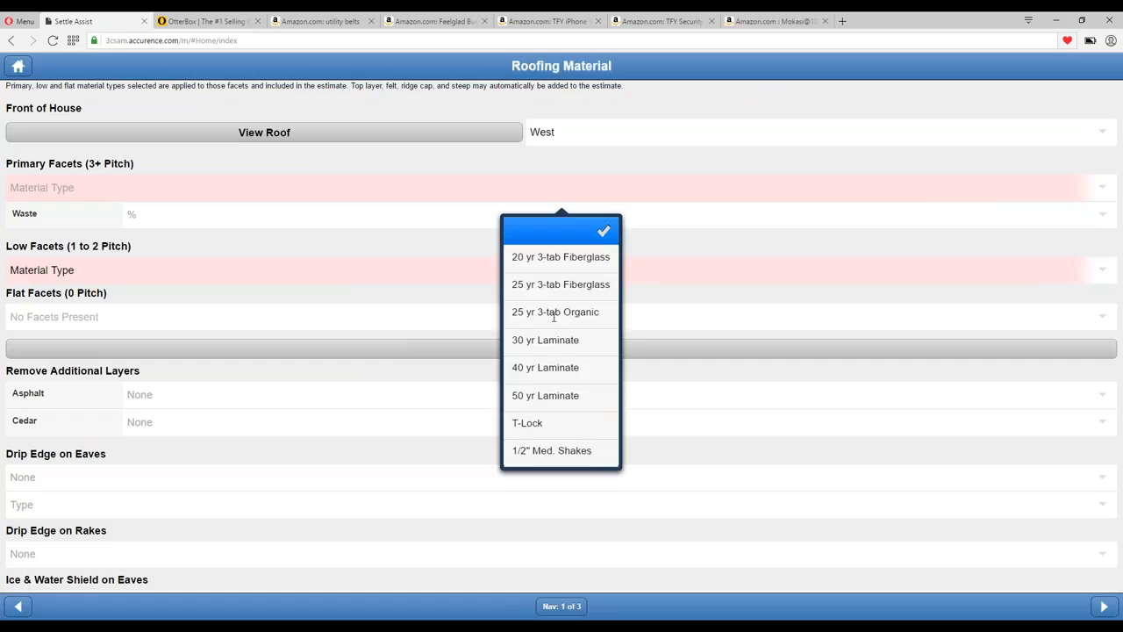
click(562, 341)
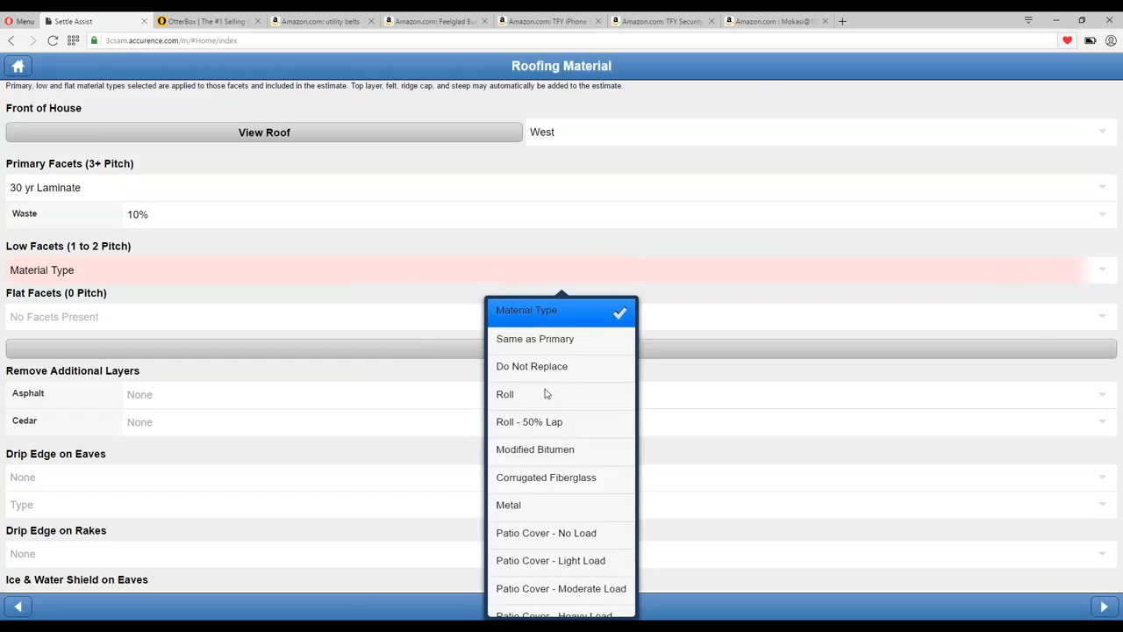
click(533, 338)
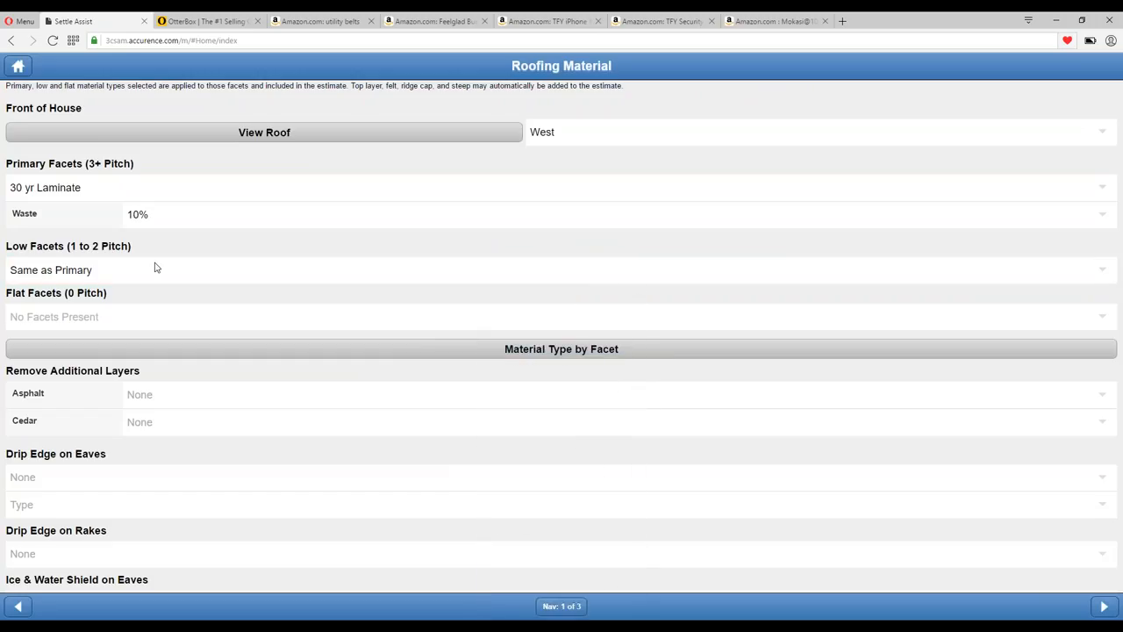
mouse_move(139, 280)
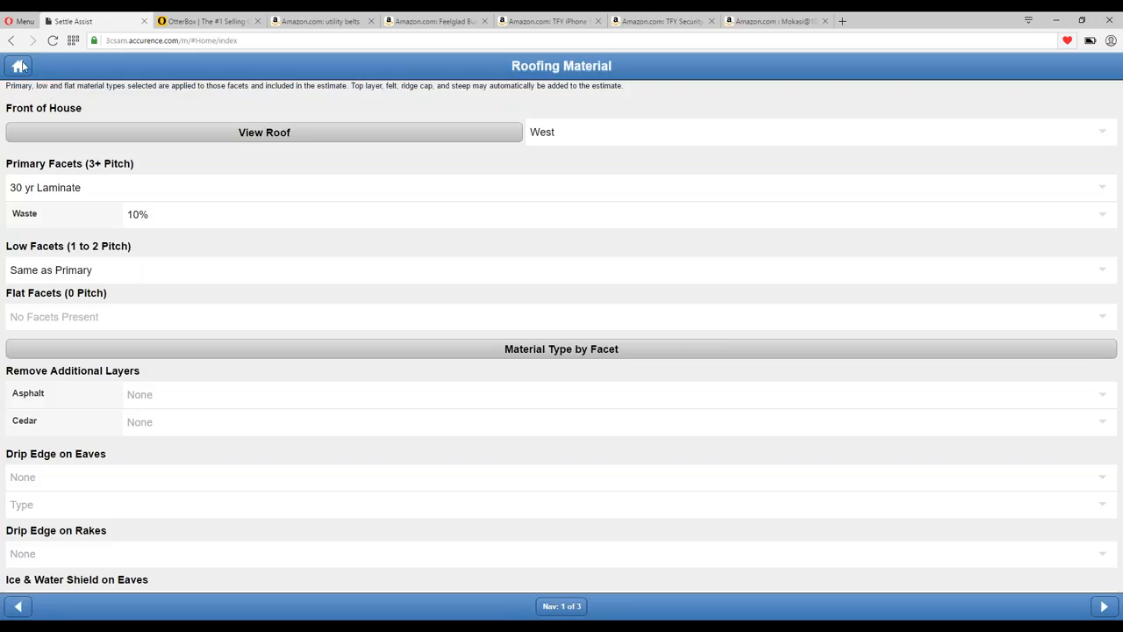
Reopen the inspection overview, attempt submitting, decline proceeding without CAD, and apply CAD
click(19, 67)
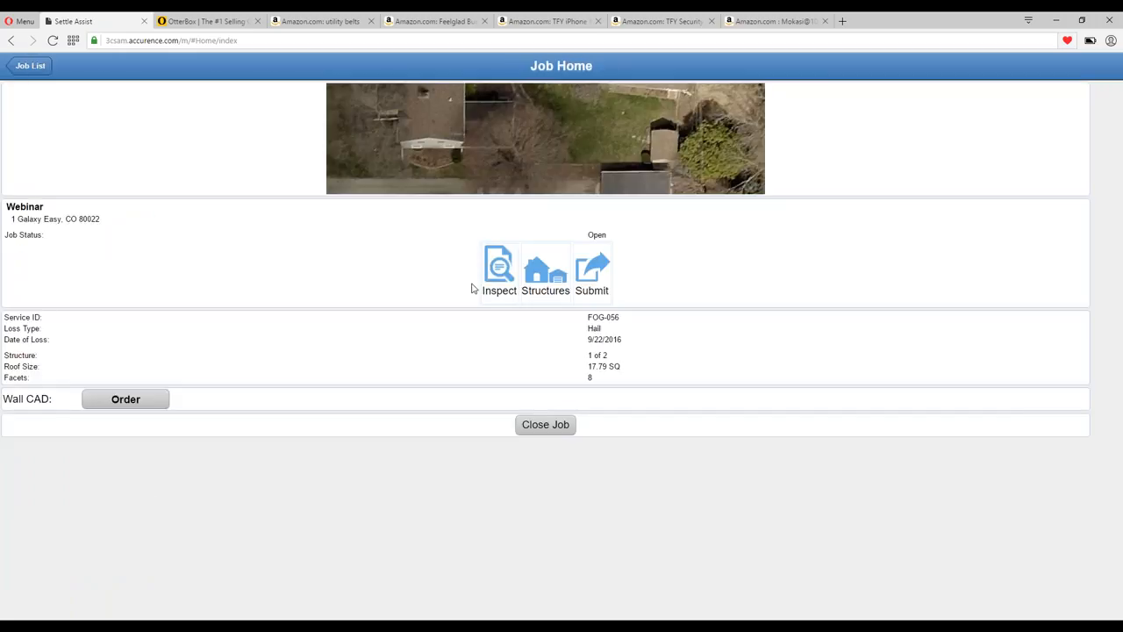
click(499, 267)
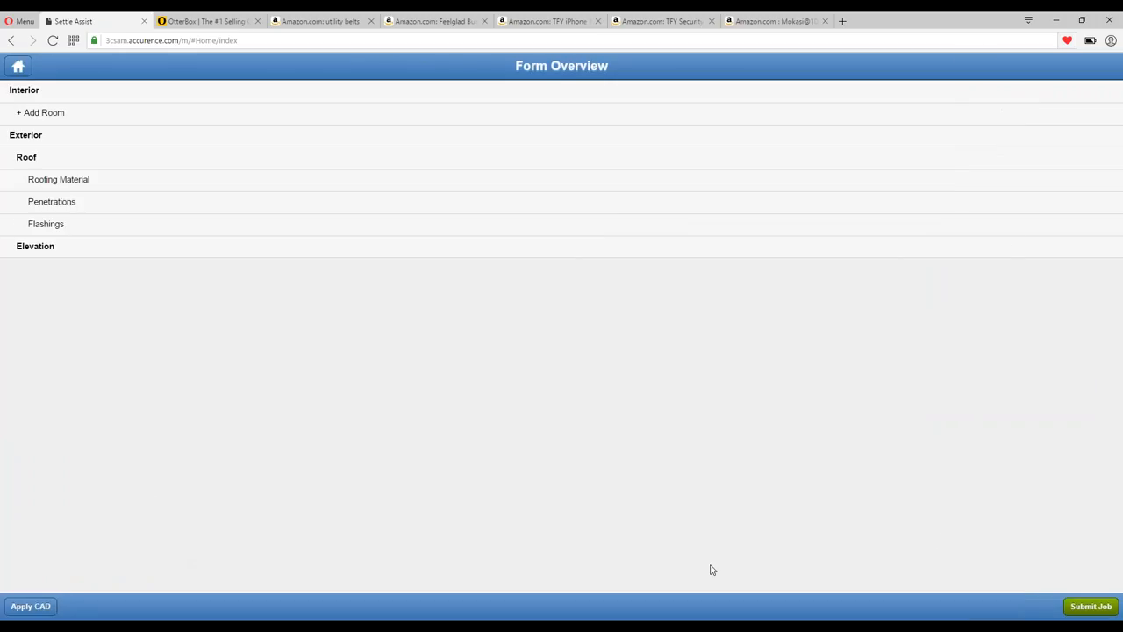
click(1092, 604)
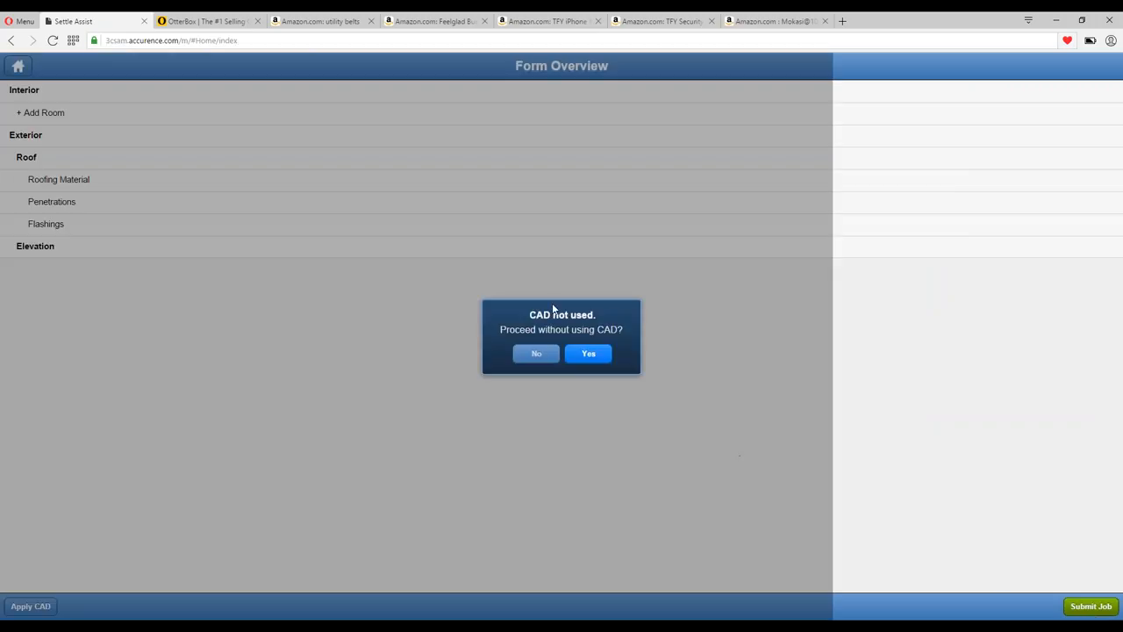
mouse_move(618, 303)
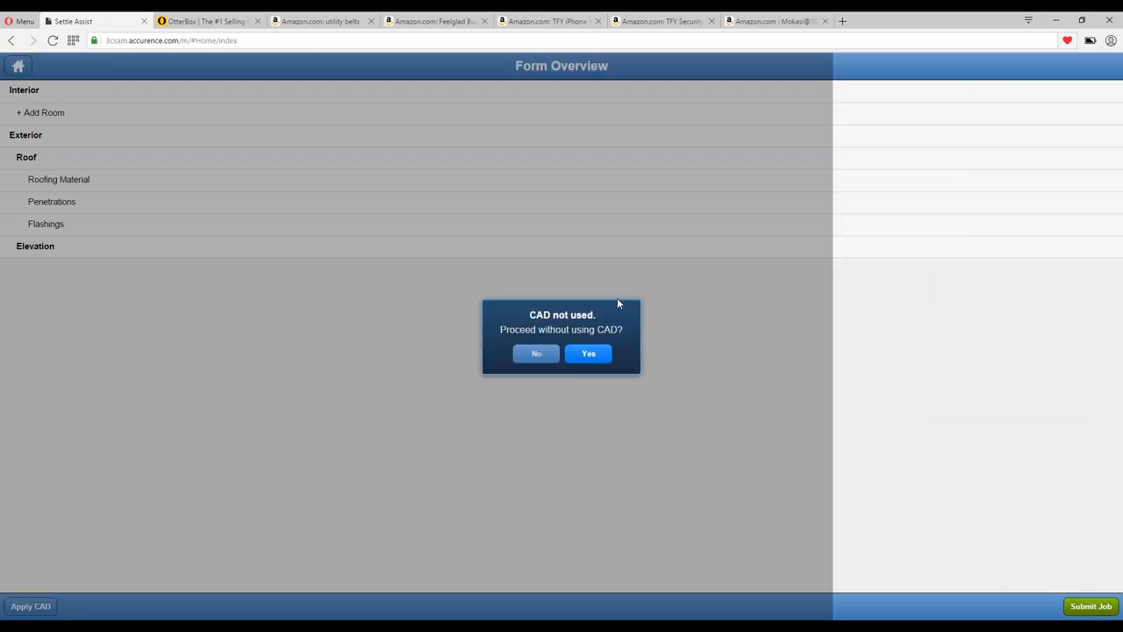
mouse_move(611, 305)
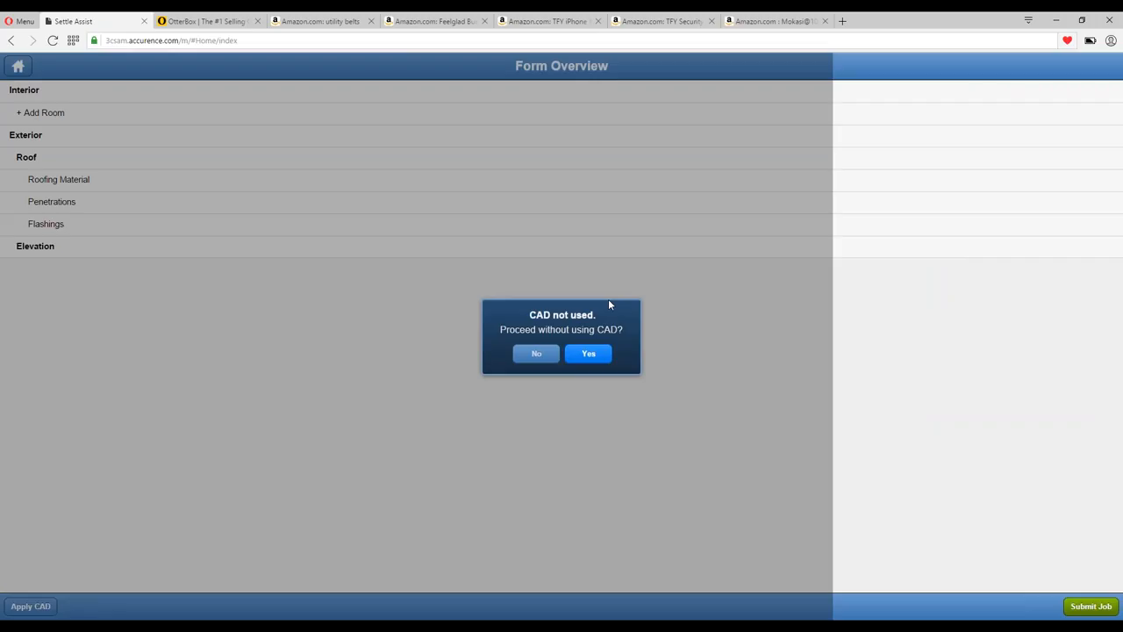
mouse_move(568, 423)
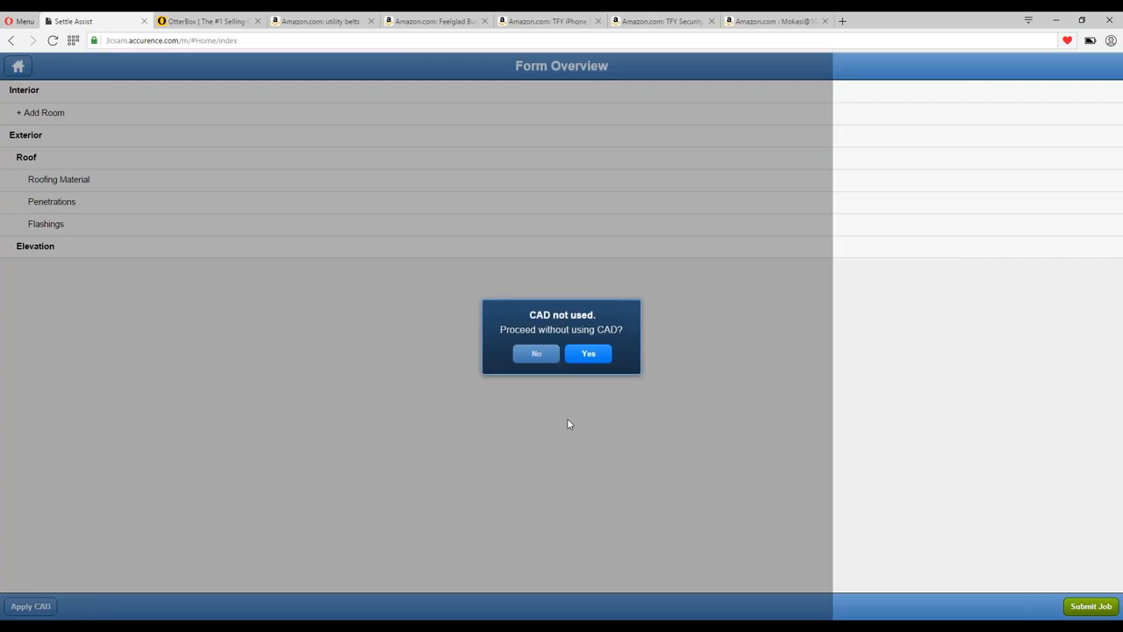
click(586, 354)
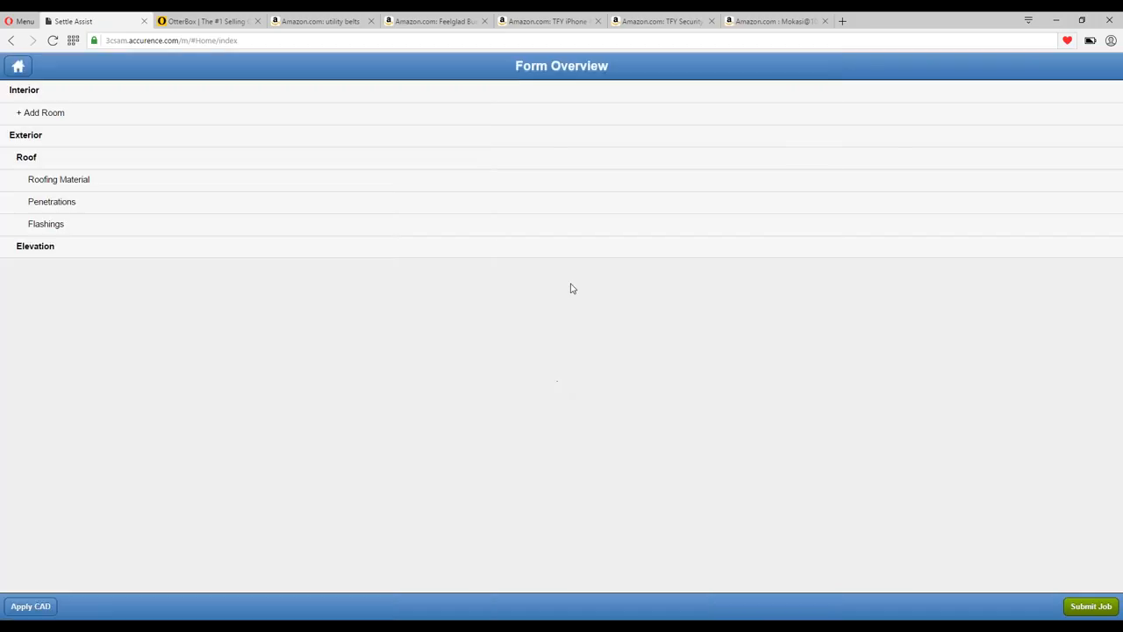
mouse_move(116, 449)
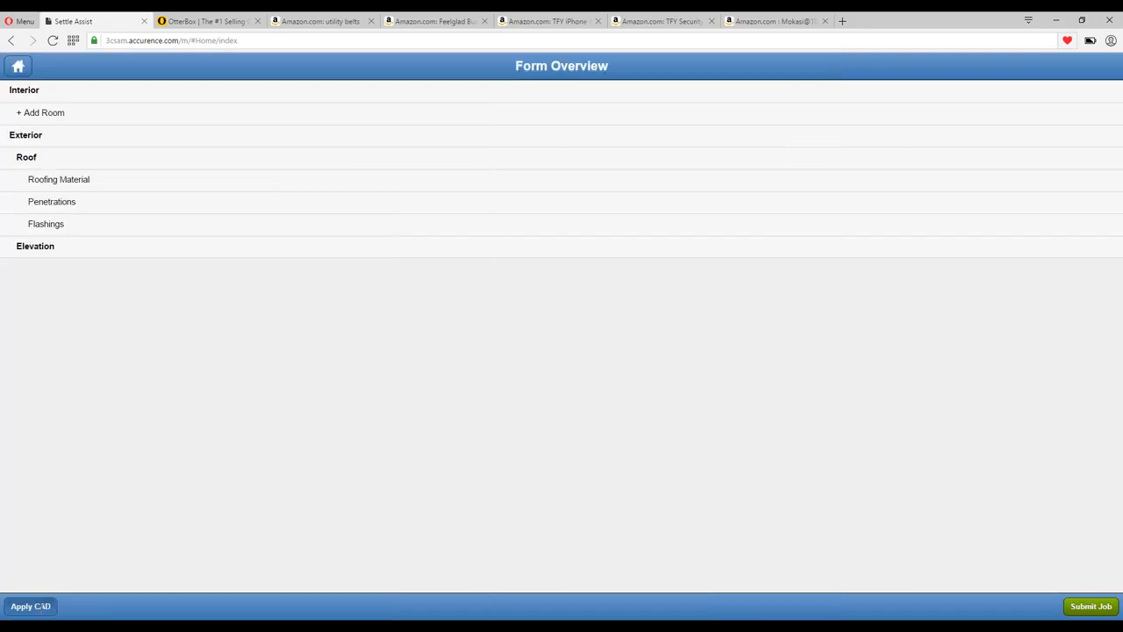
click(32, 605)
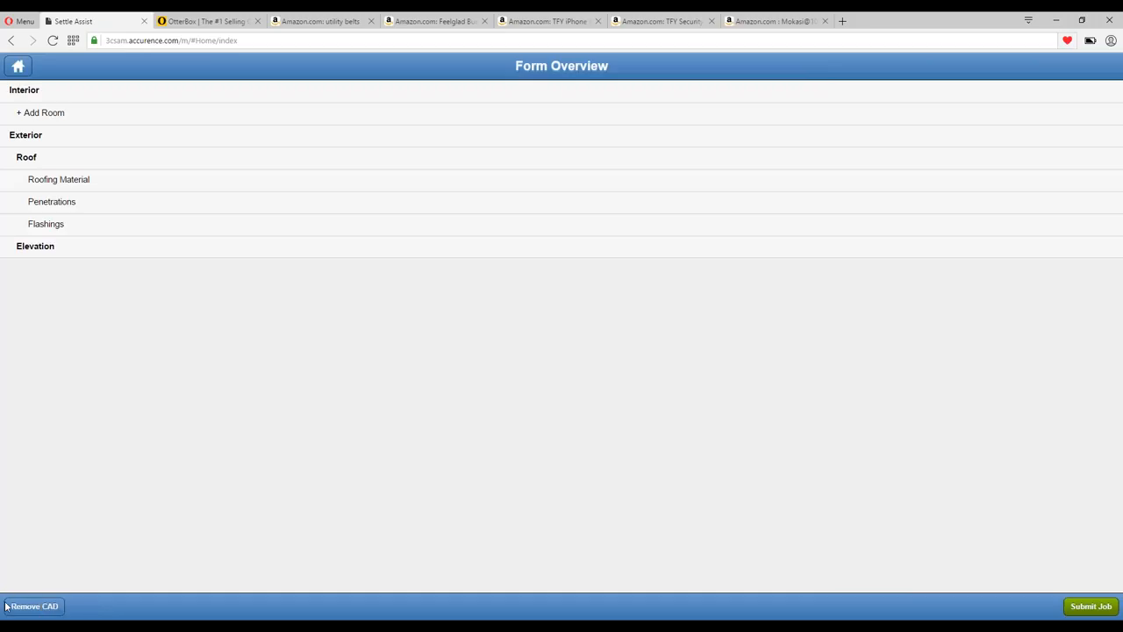
mouse_move(843, 495)
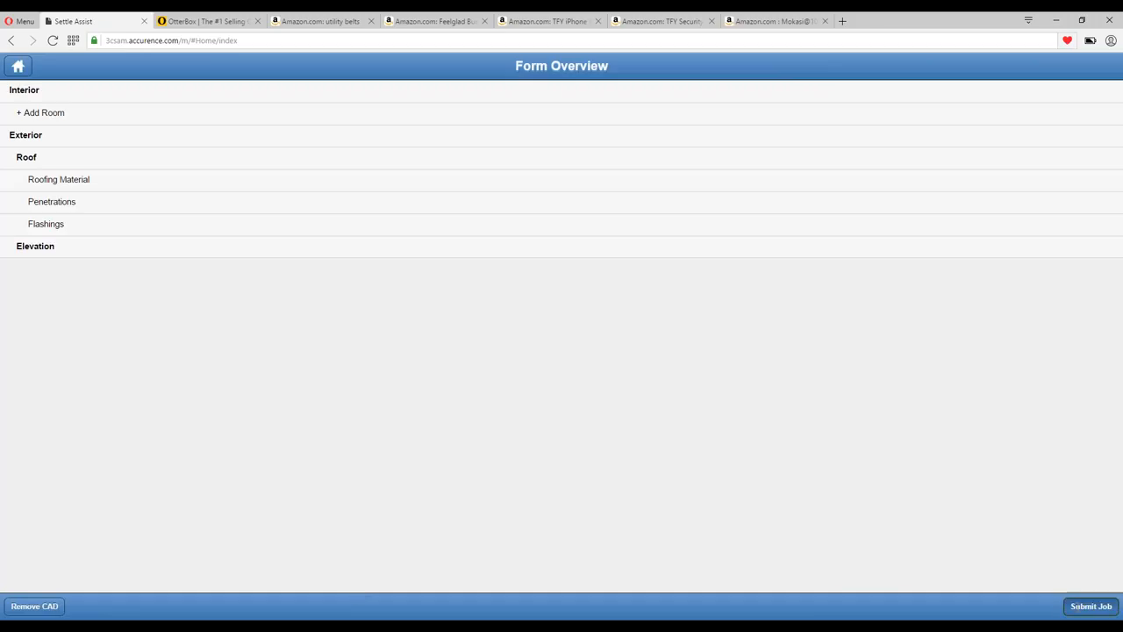
Start submitting, cancel back to the job list, and reopen the Webinar job's home page
click(1092, 606)
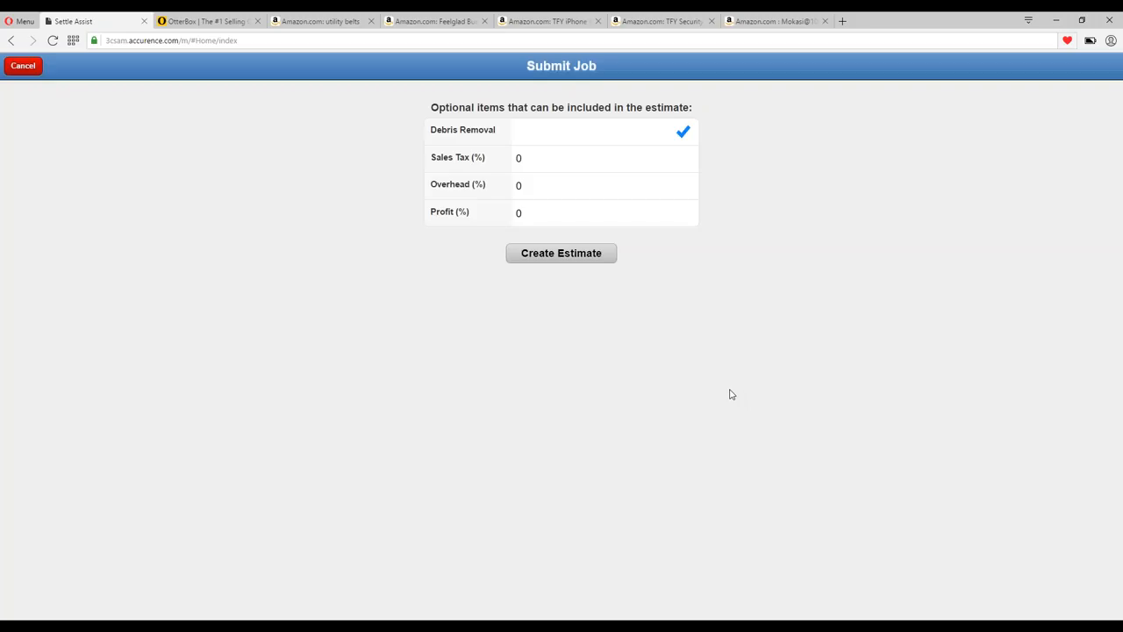
mouse_move(4, 71)
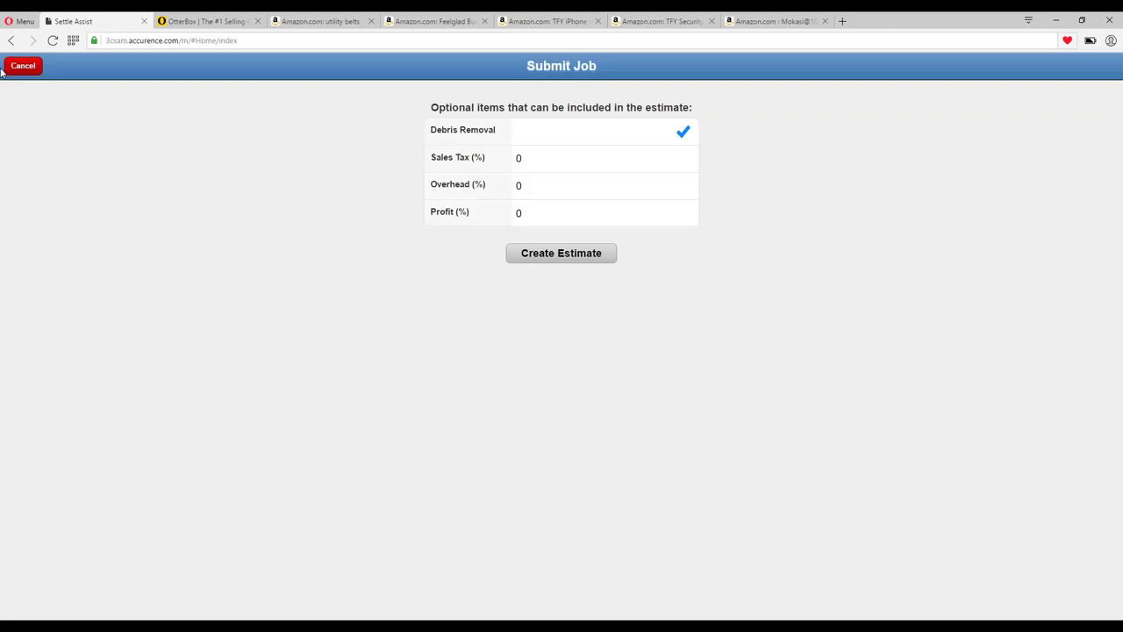
click(27, 69)
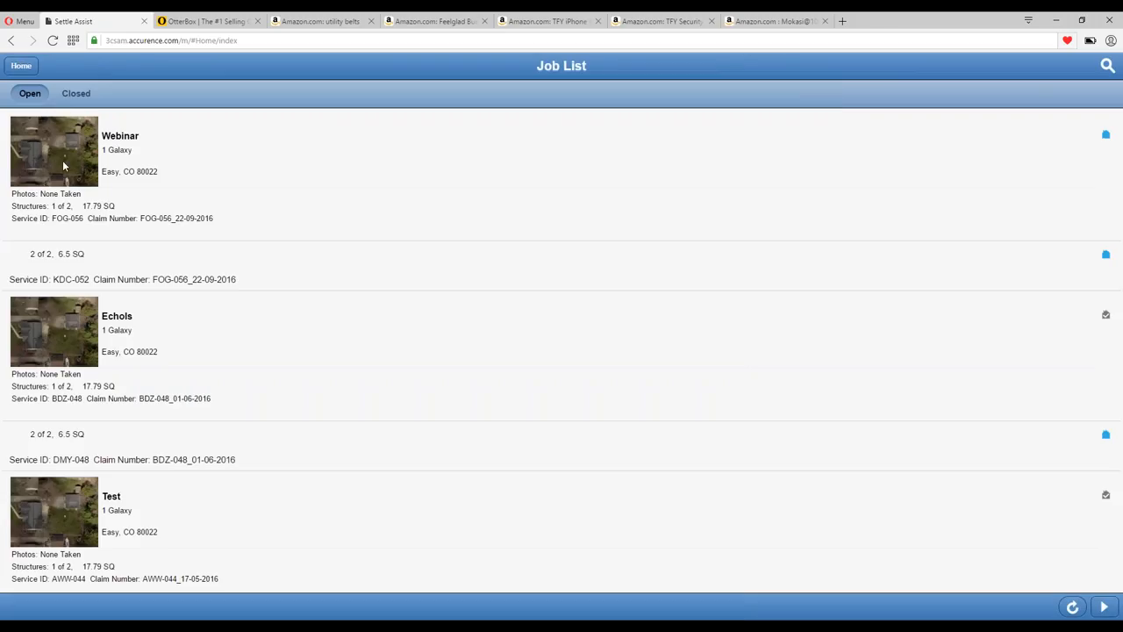
click(64, 165)
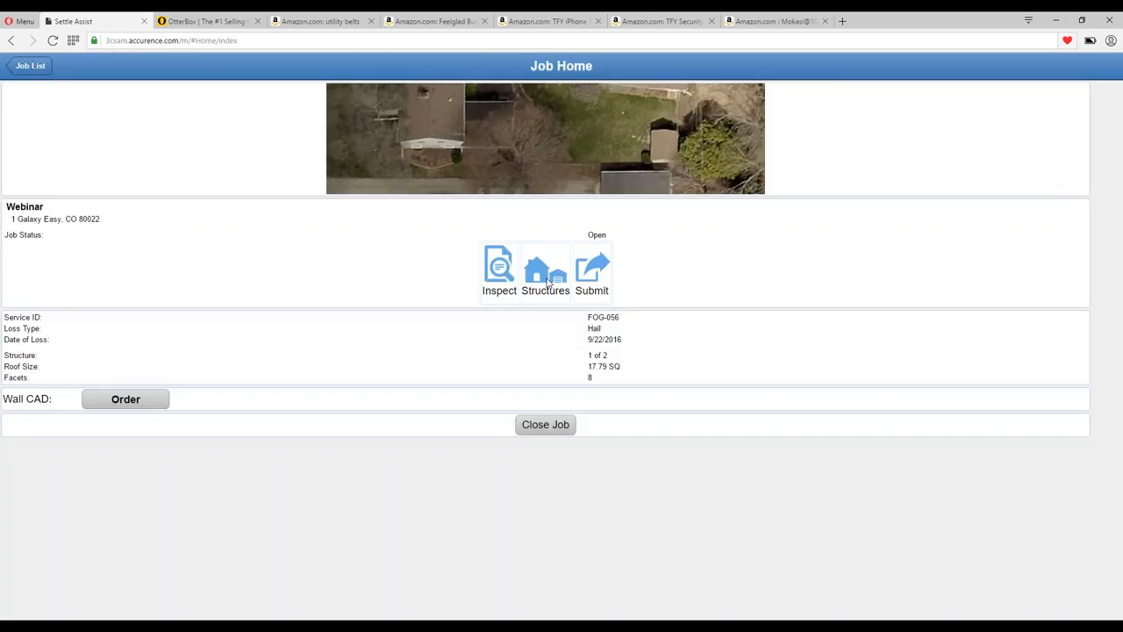
mouse_move(544, 281)
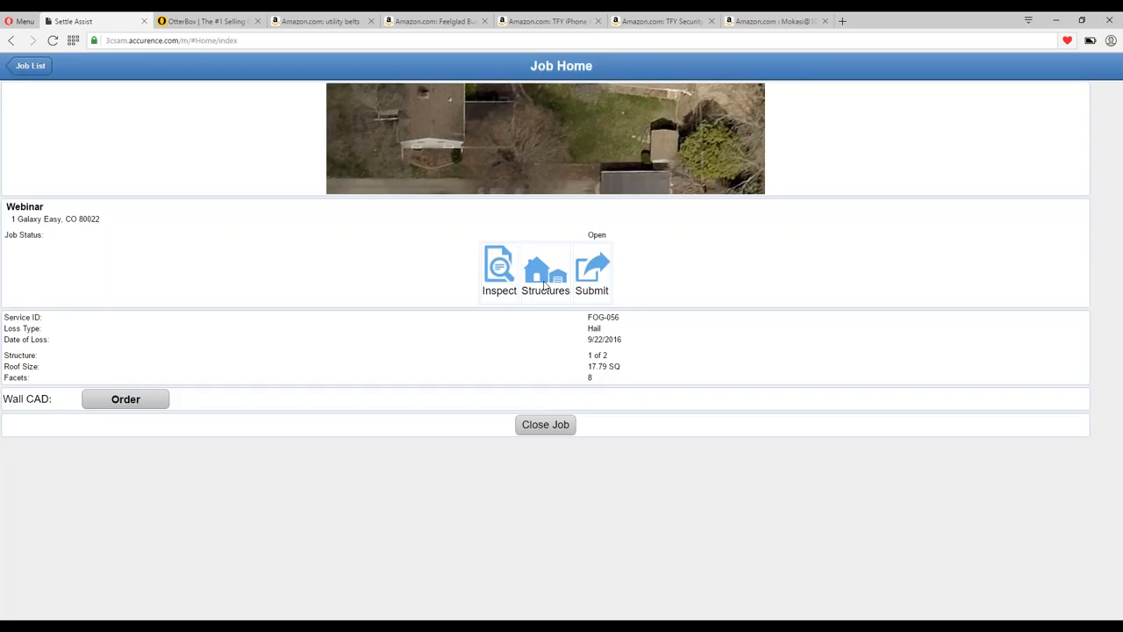
View the related structures and go to the job for structure 2 of 2
click(544, 272)
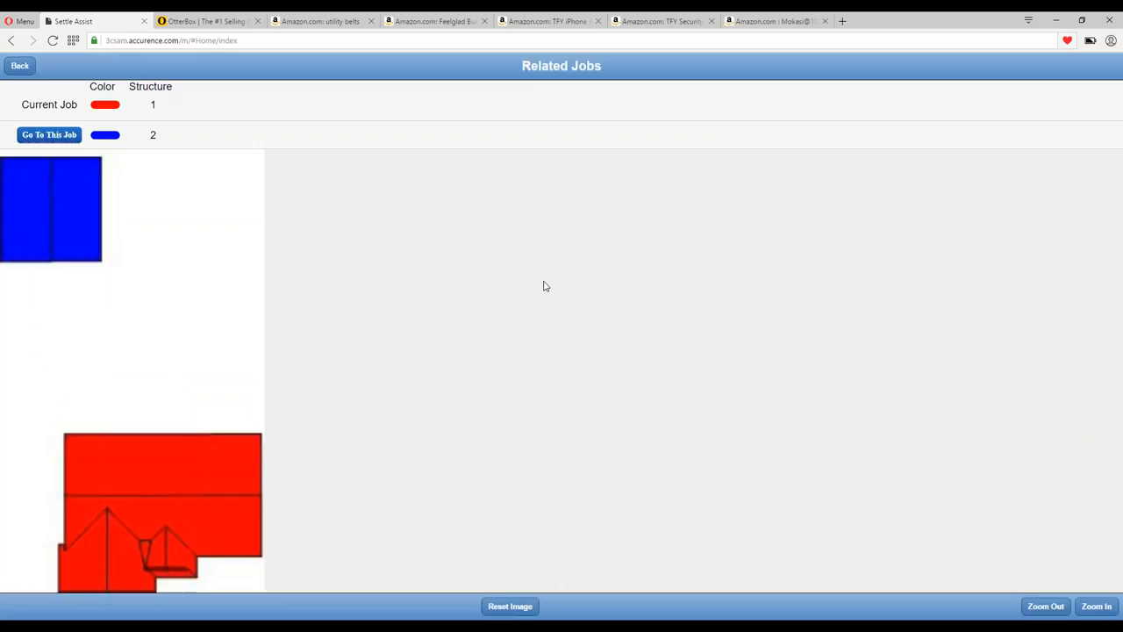
mouse_move(137, 431)
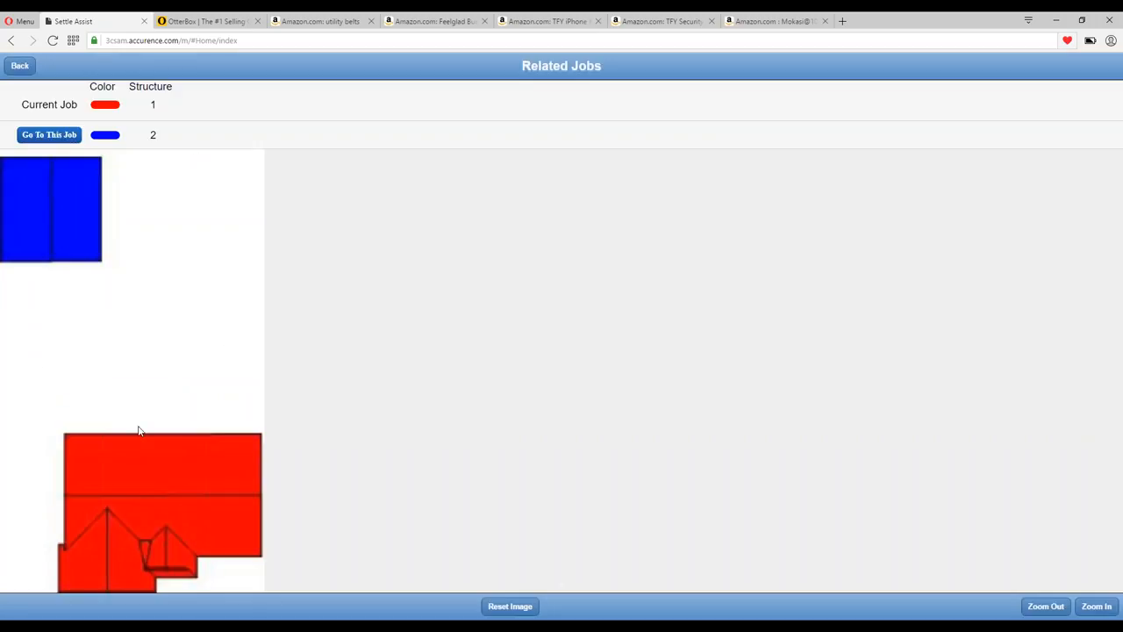
mouse_move(172, 470)
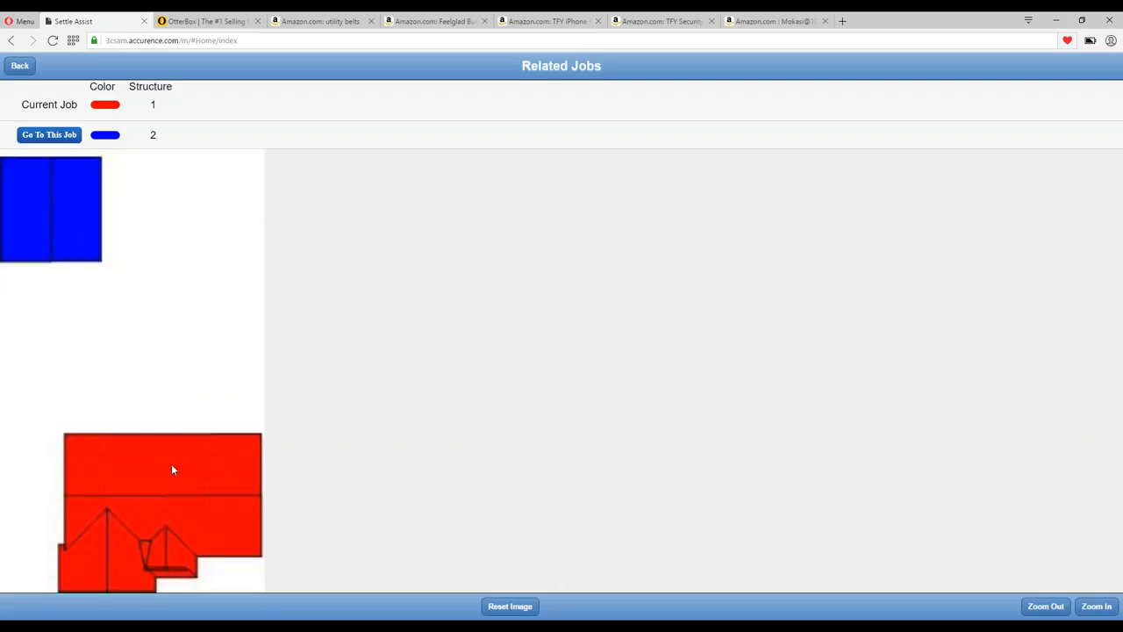
mouse_move(298, 576)
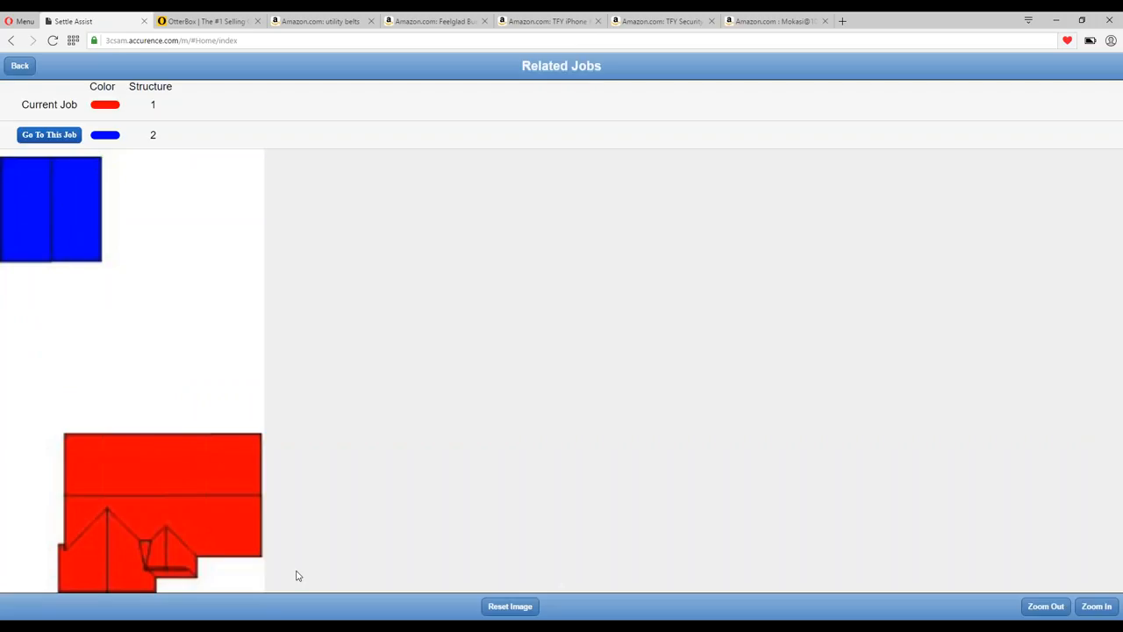
mouse_move(77, 168)
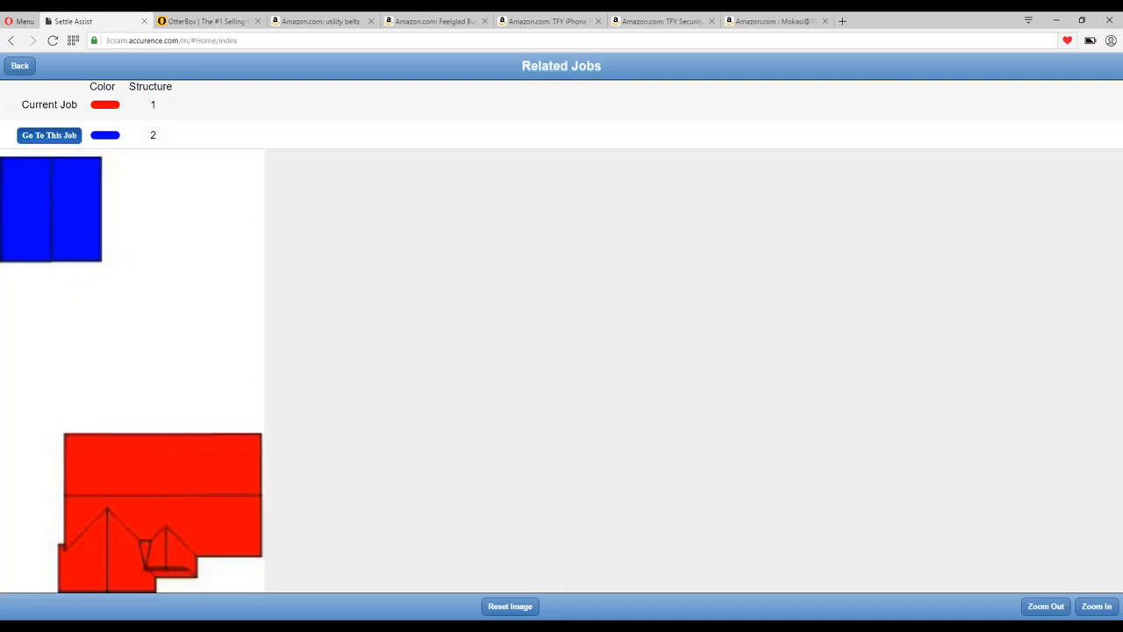
click(50, 133)
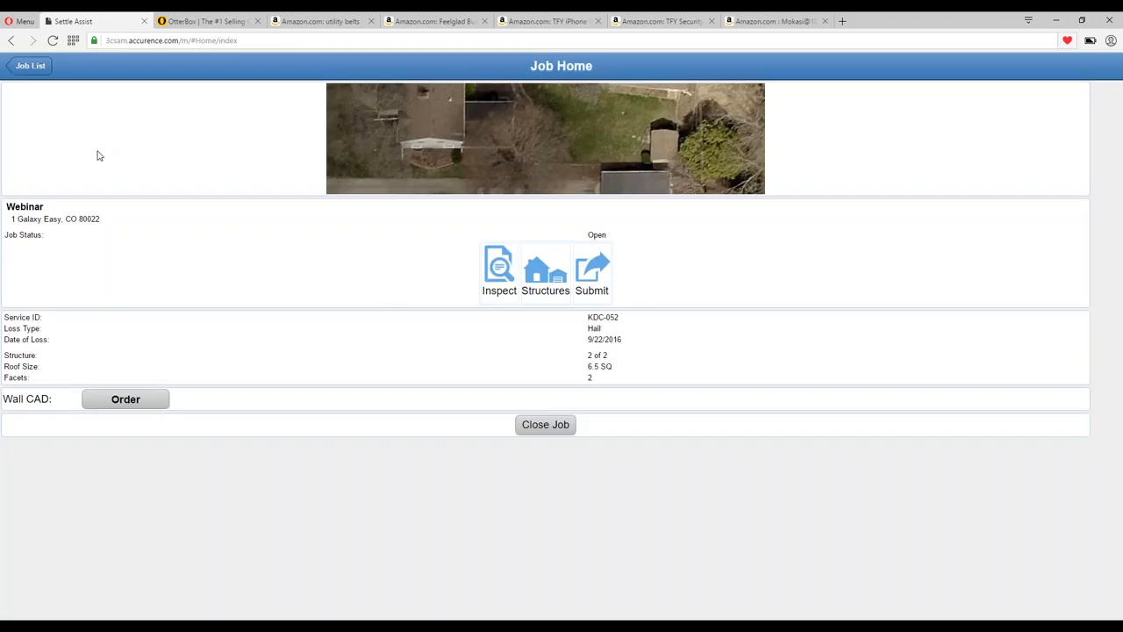
mouse_move(137, 177)
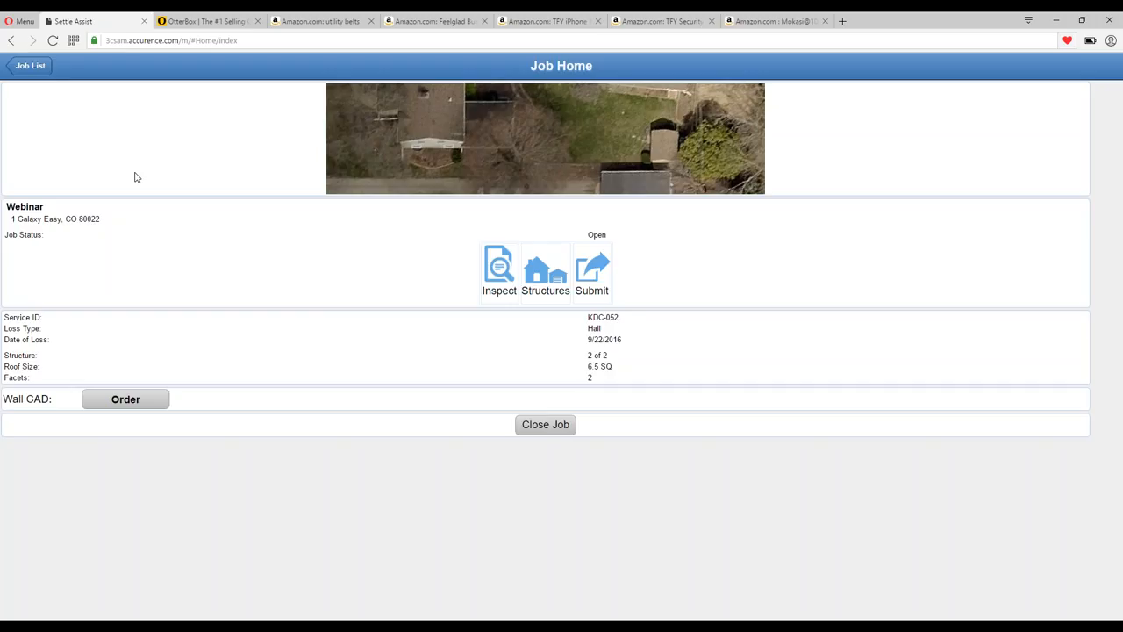
mouse_move(158, 611)
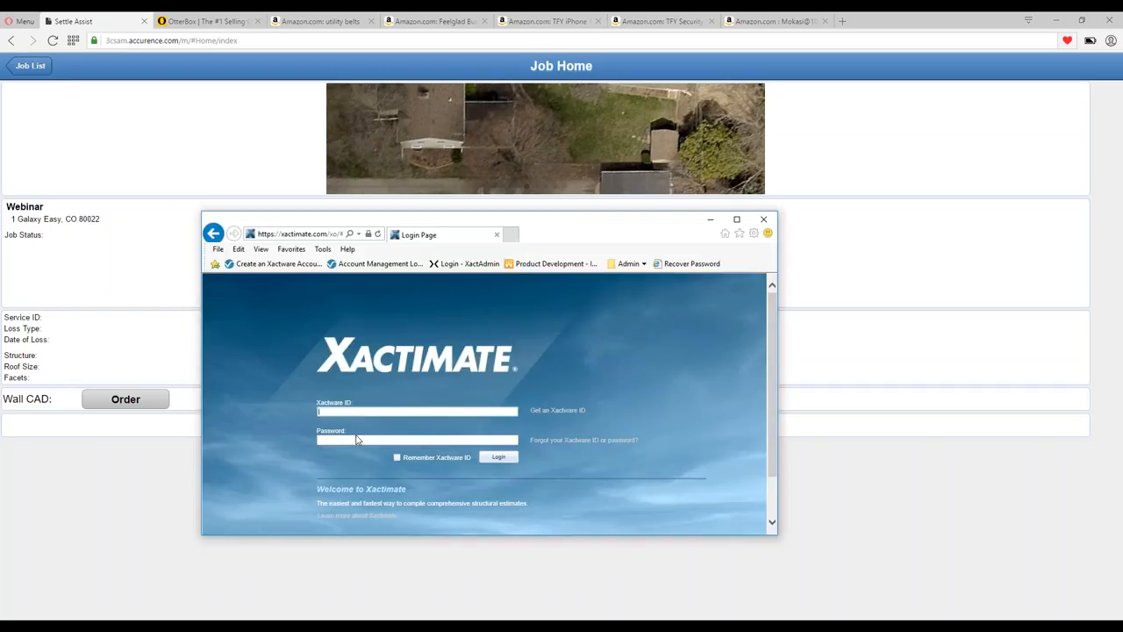
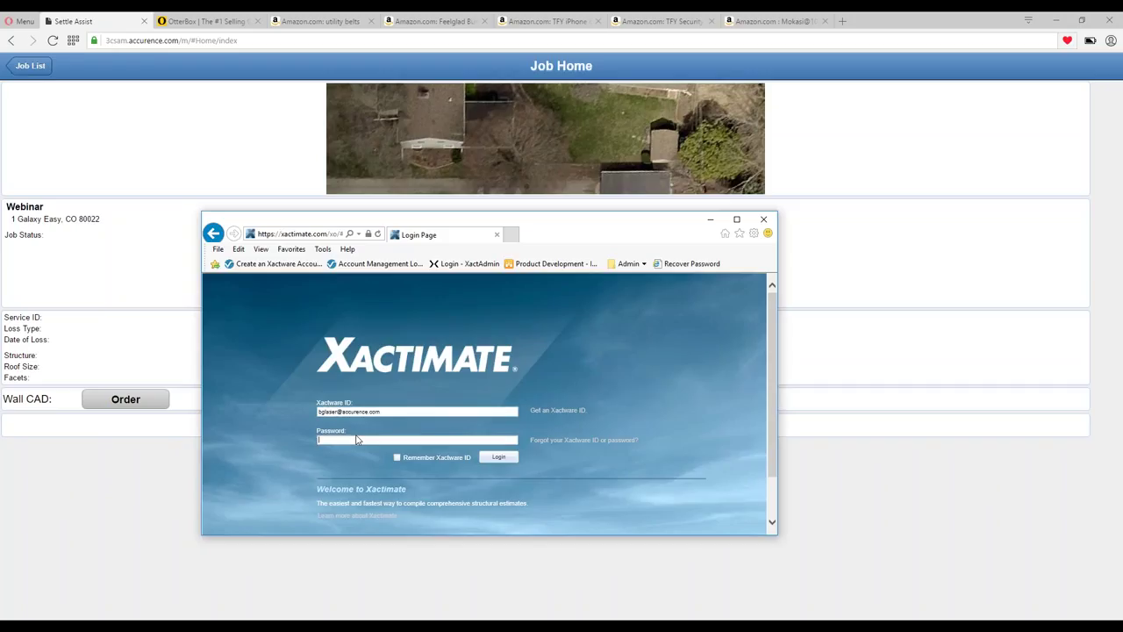
click(499, 456)
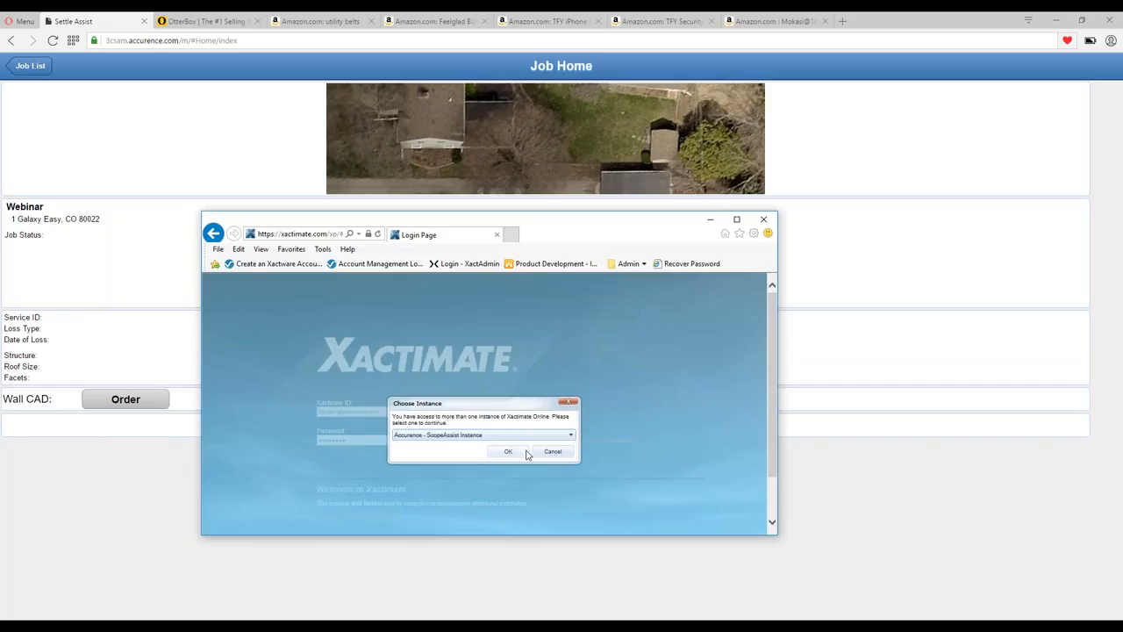
click(509, 452)
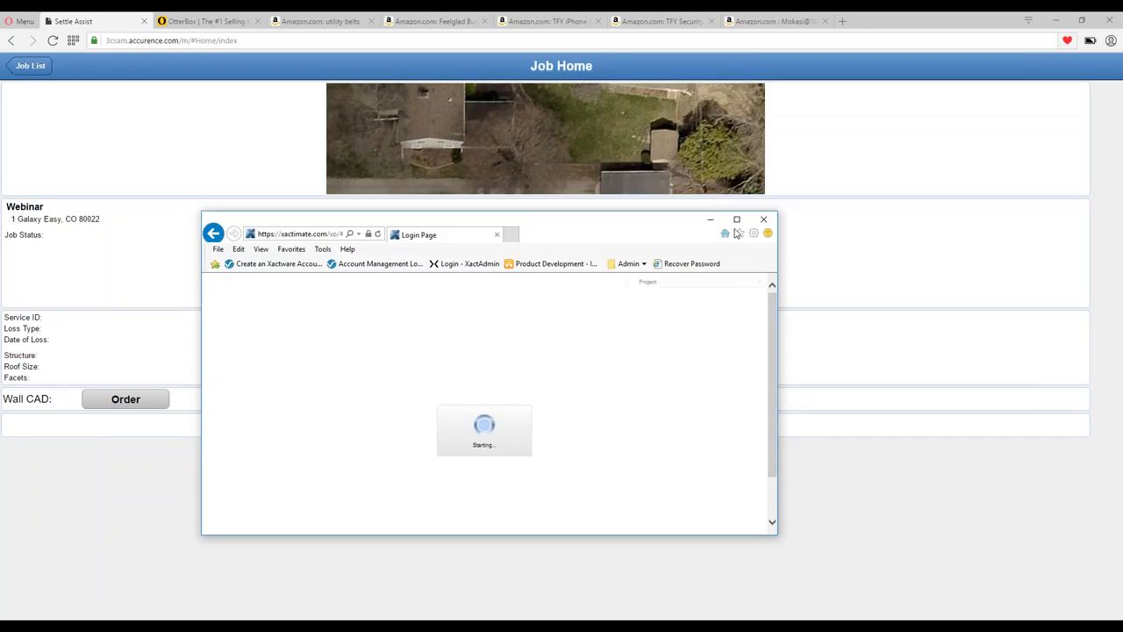
click(737, 219)
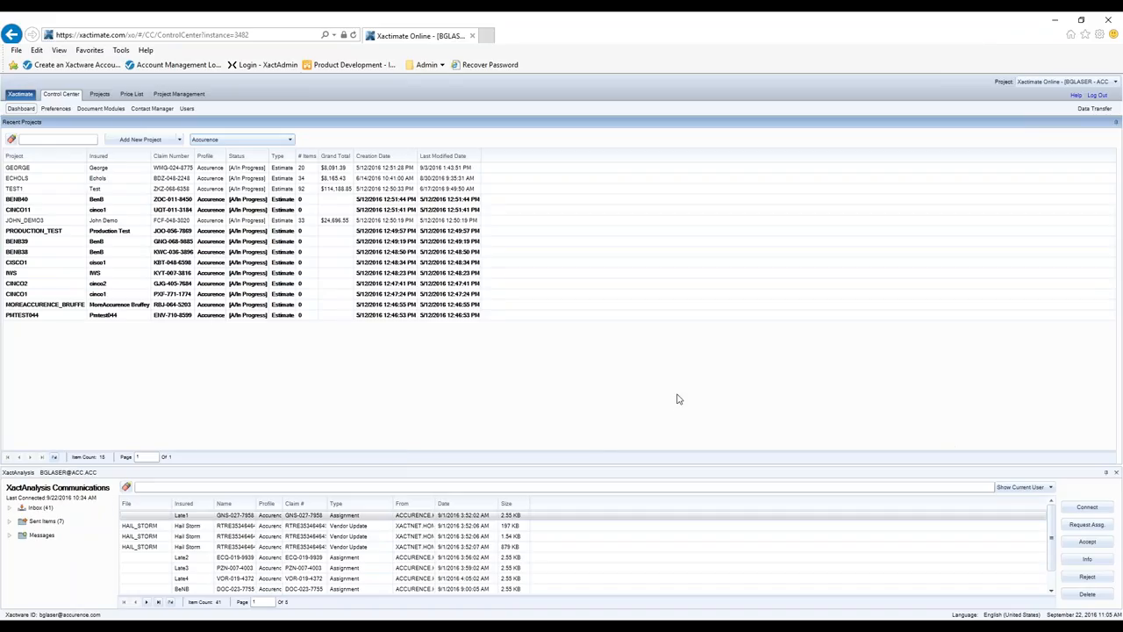
mouse_move(126, 146)
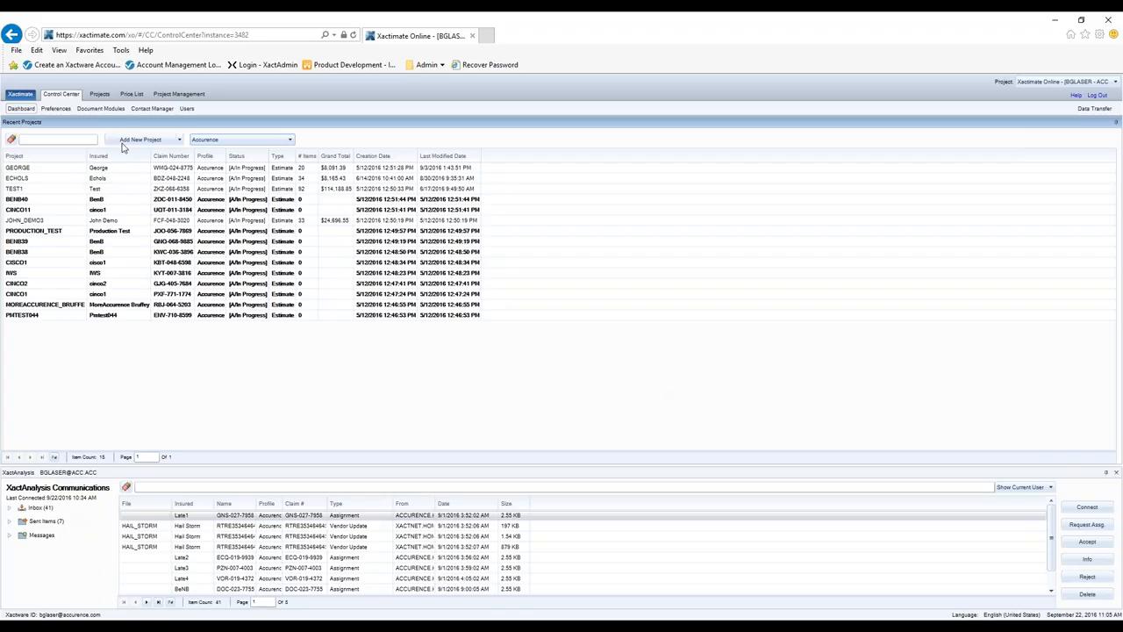
View the Options language and view settings, then return to the Control Center dashboard
click(21, 95)
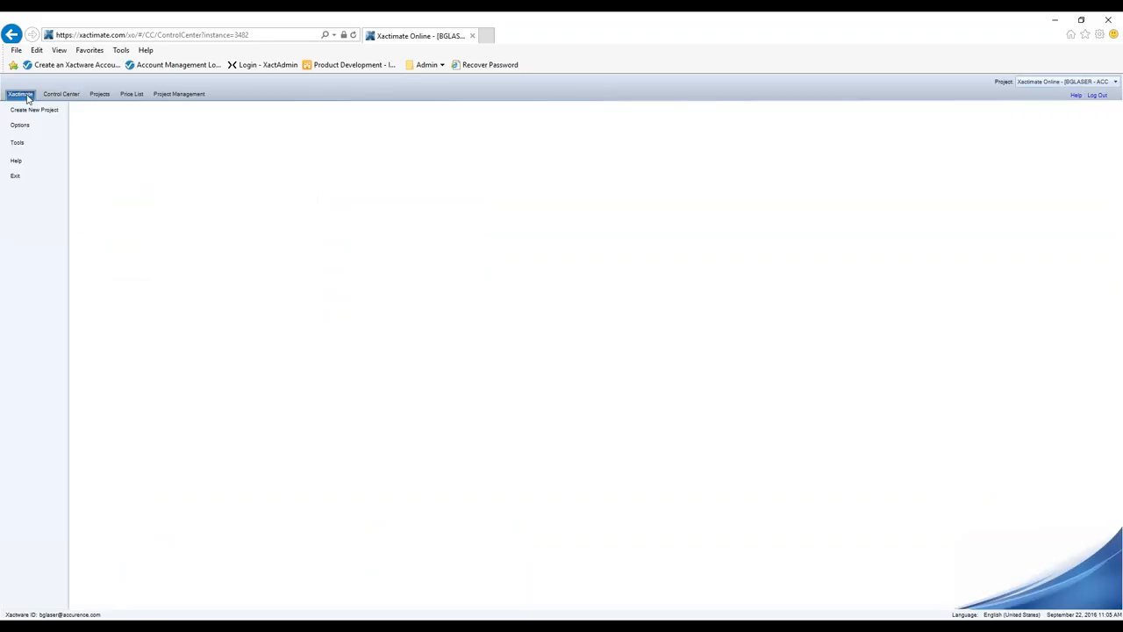
mouse_move(28, 130)
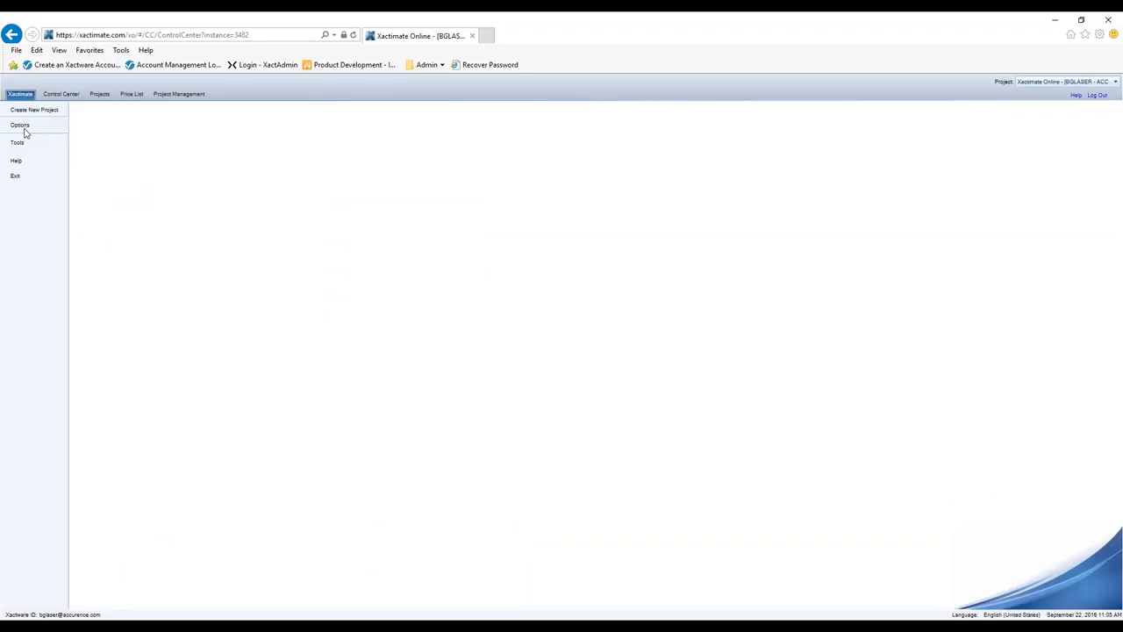
click(19, 124)
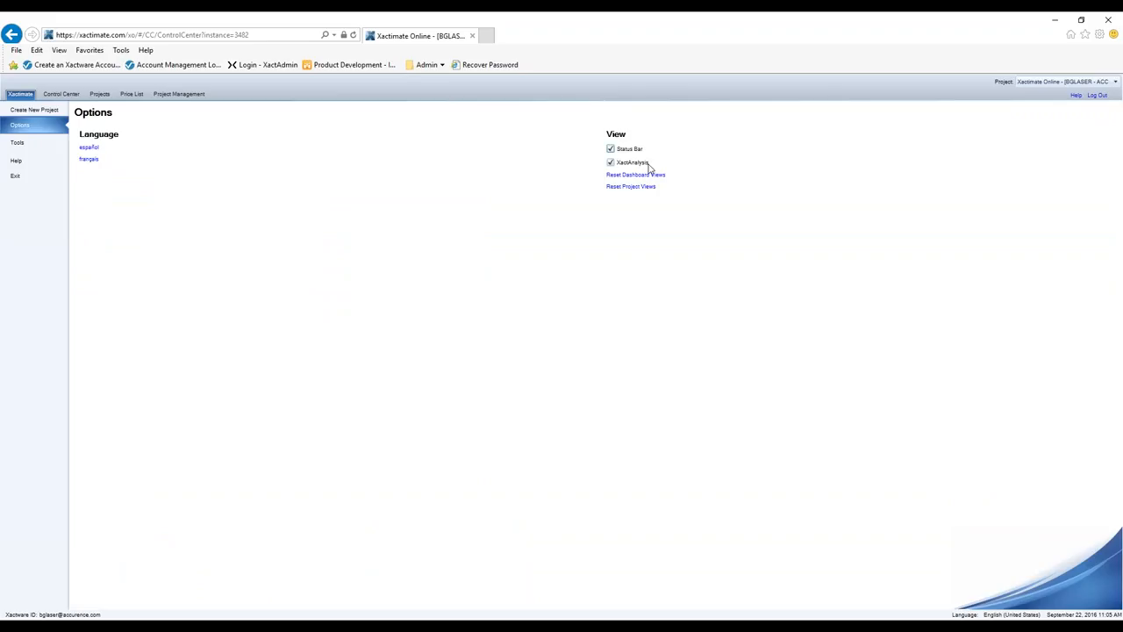
mouse_move(630, 165)
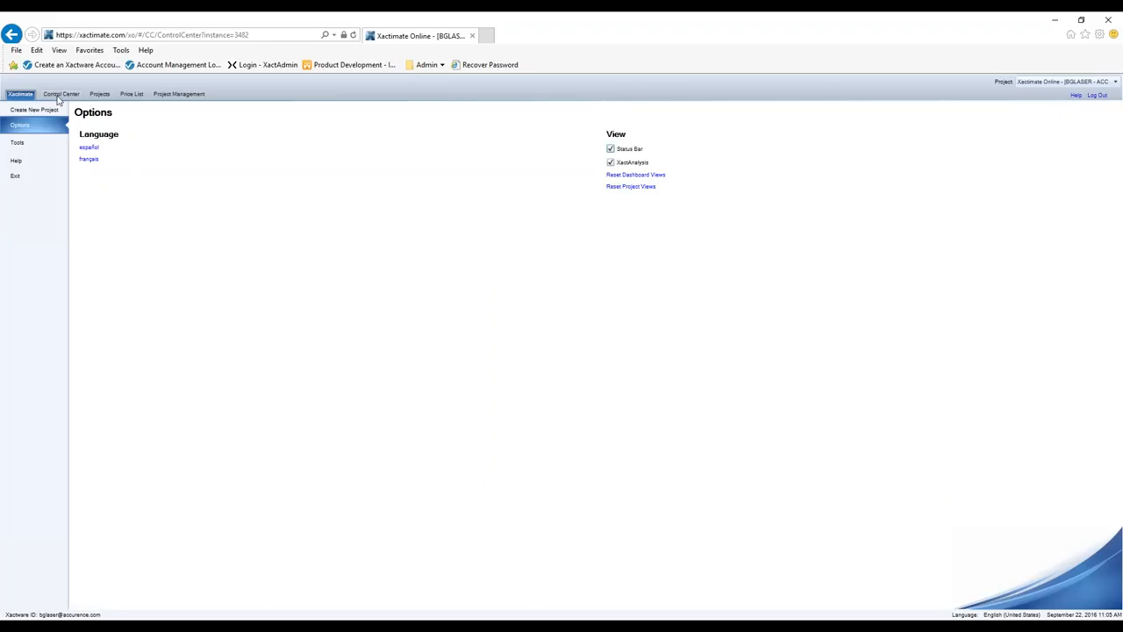
click(63, 95)
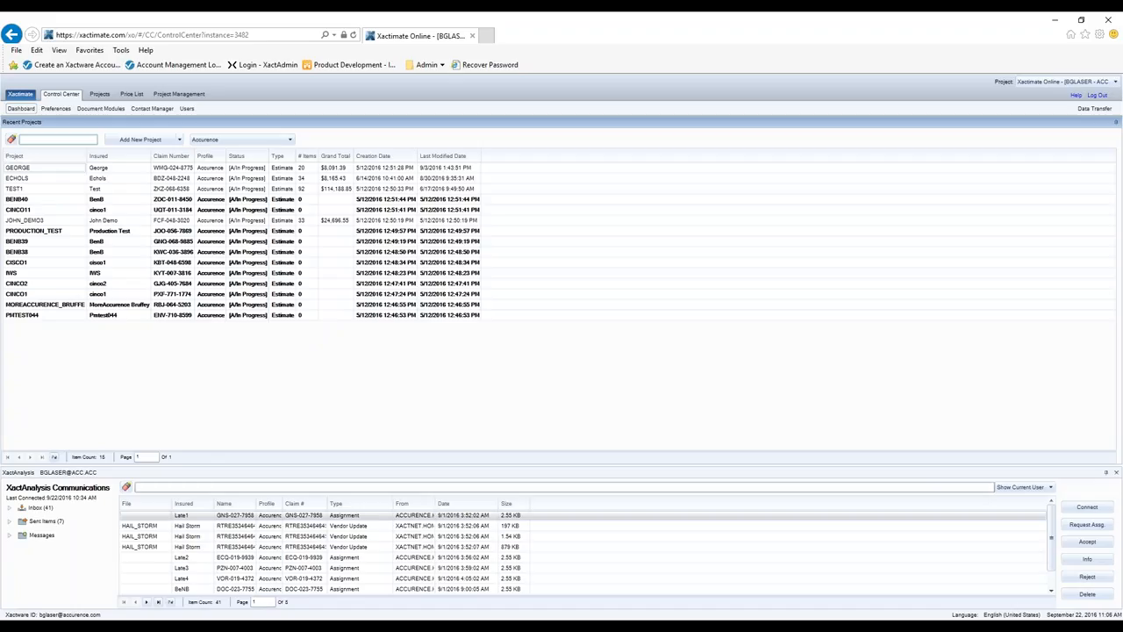
mouse_move(824, 562)
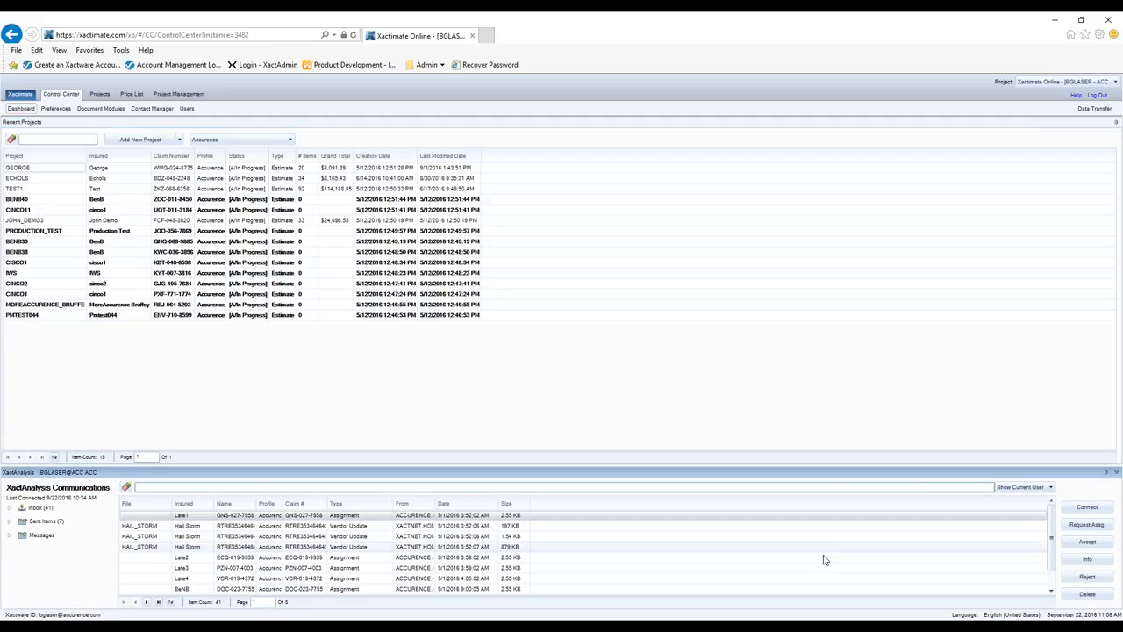
mouse_move(829, 570)
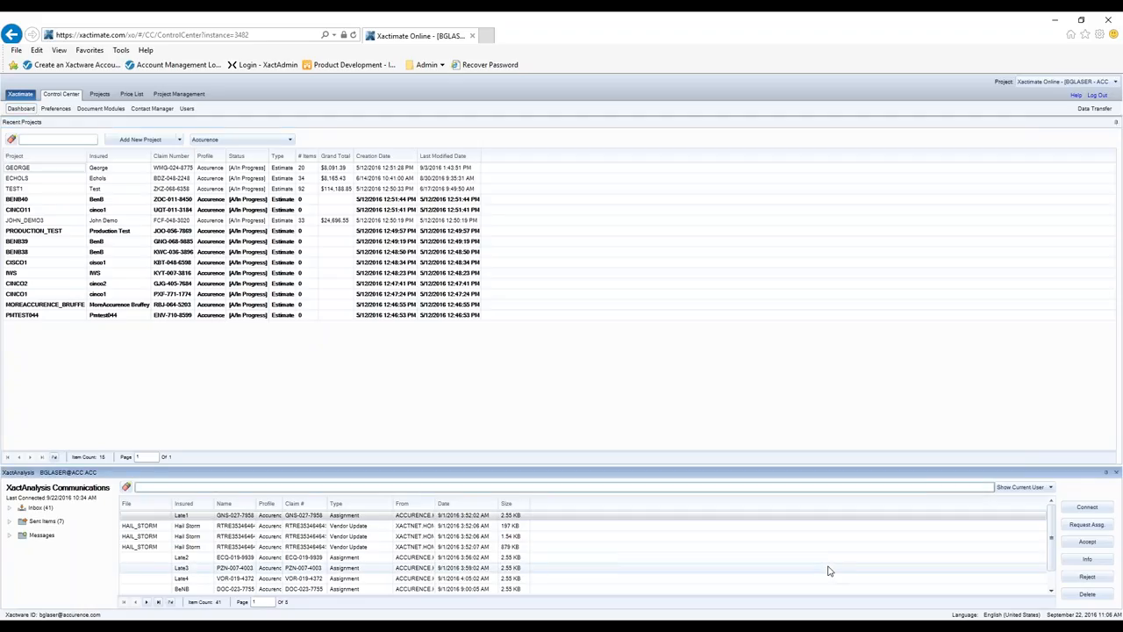
Filter XactAnalysis communications by 'hail', then search for 'GEORGE'
text(hail)
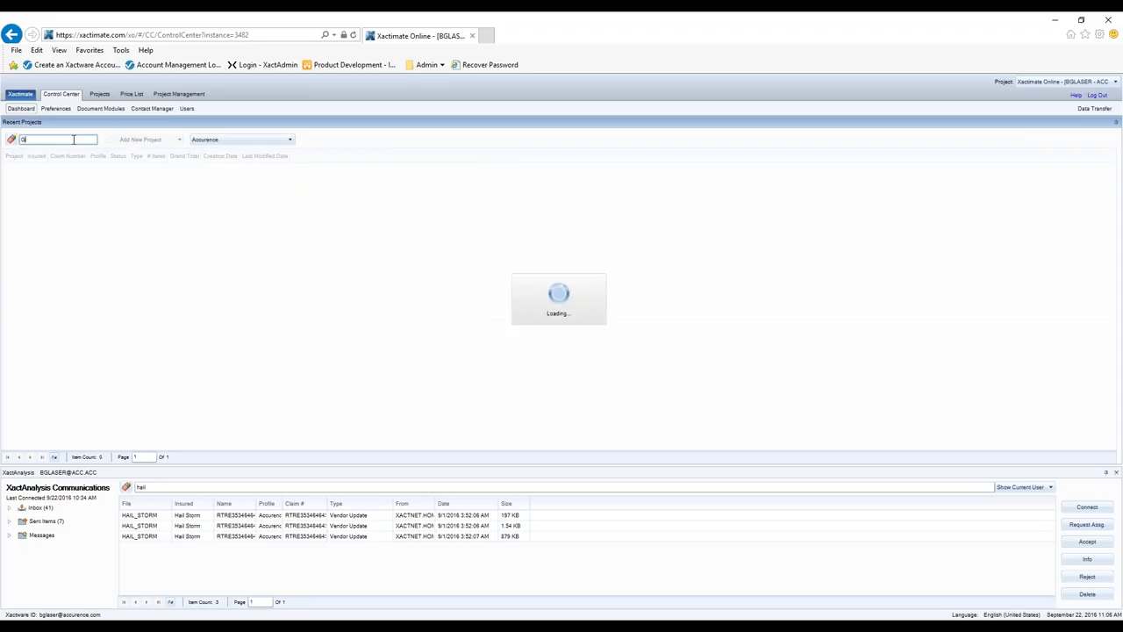
text(GEORGE)
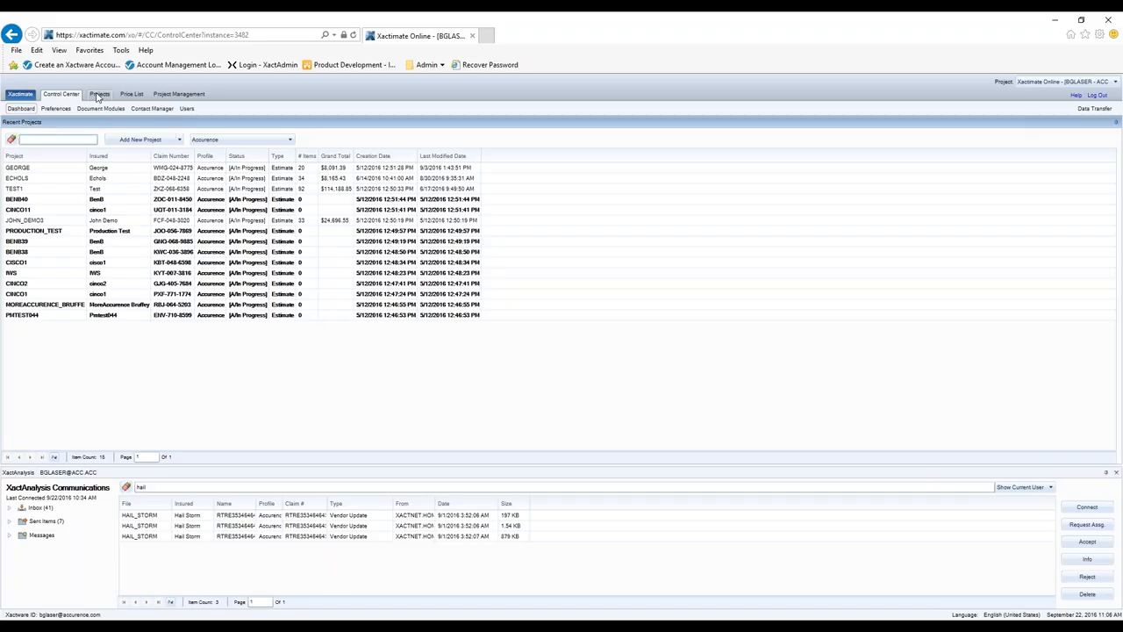
Show the full Projects list
click(98, 95)
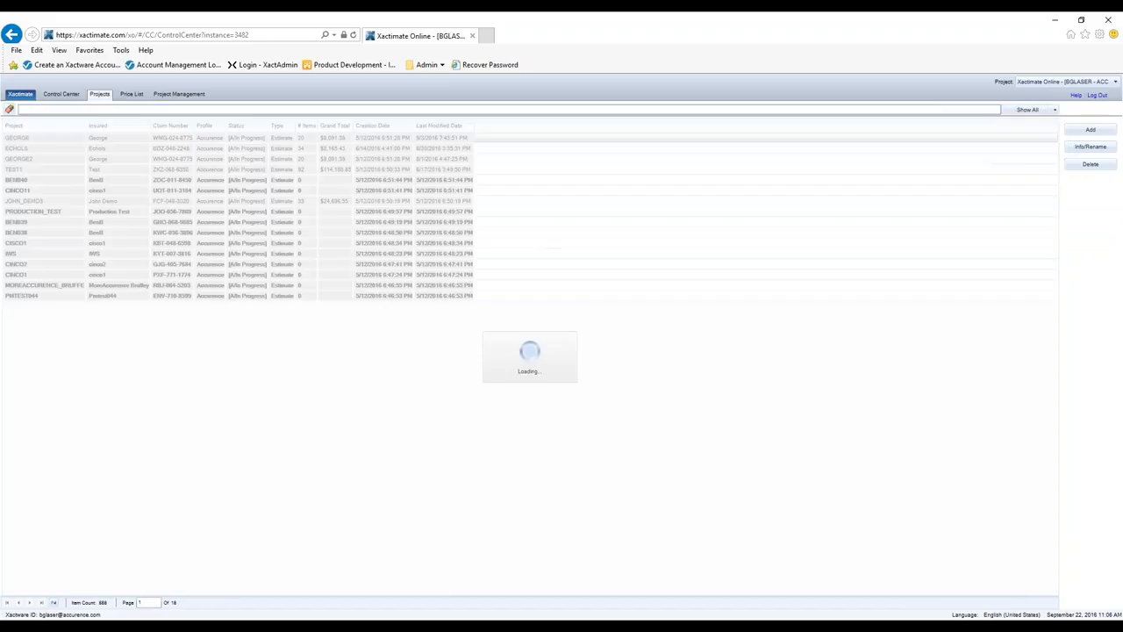
mouse_move(951, 125)
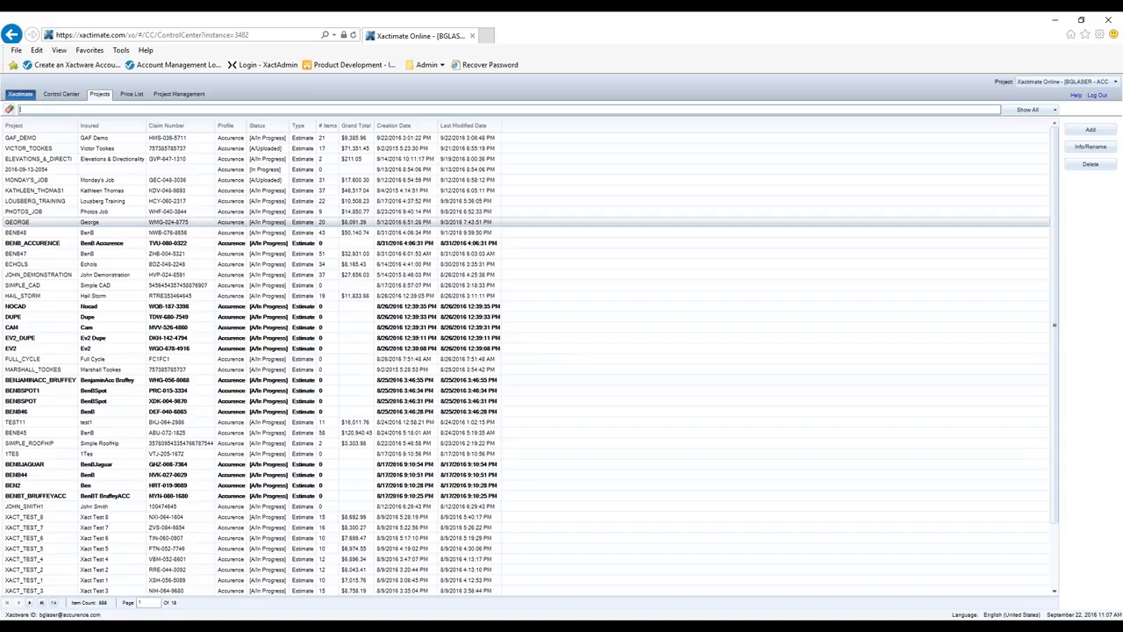
mouse_move(916, 148)
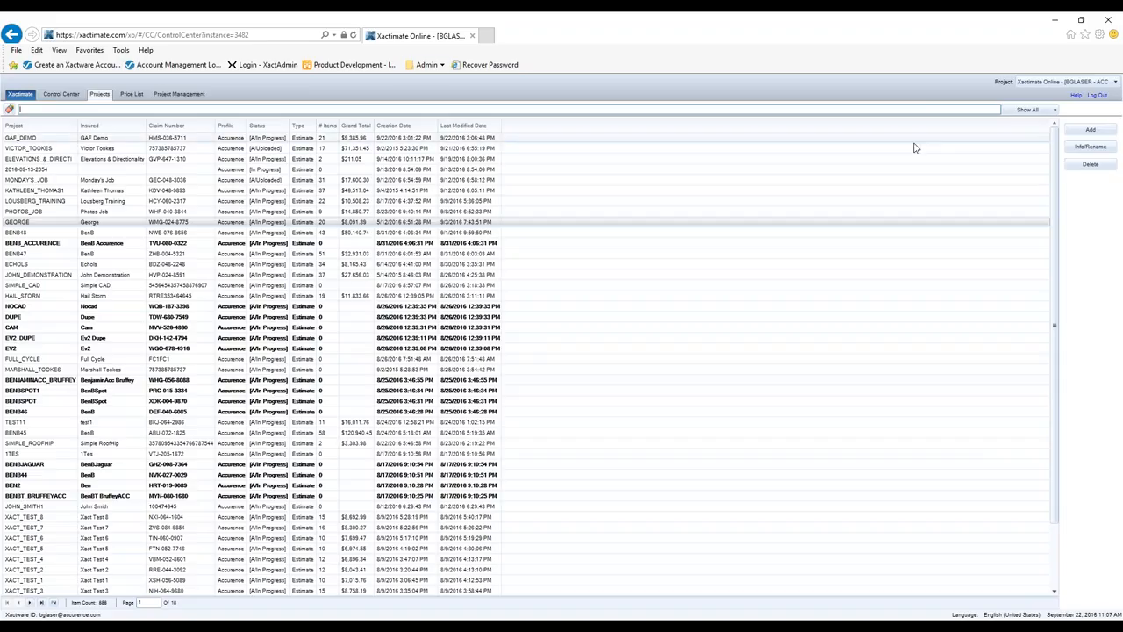
Bring up the Help page with online help, support, training and about links
click(19, 95)
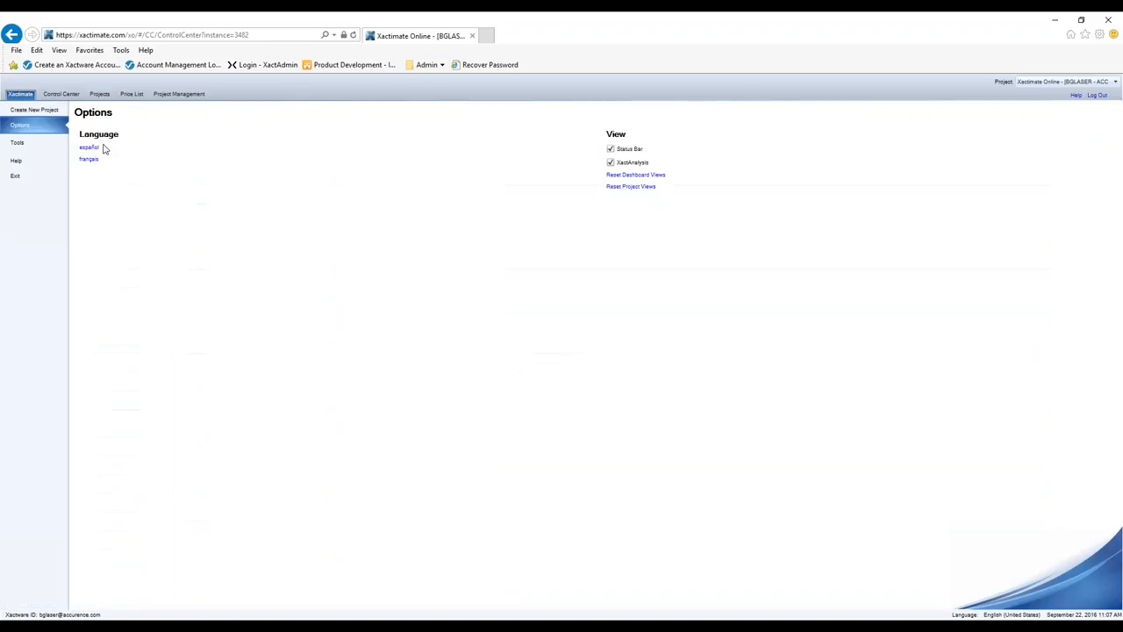
click(14, 162)
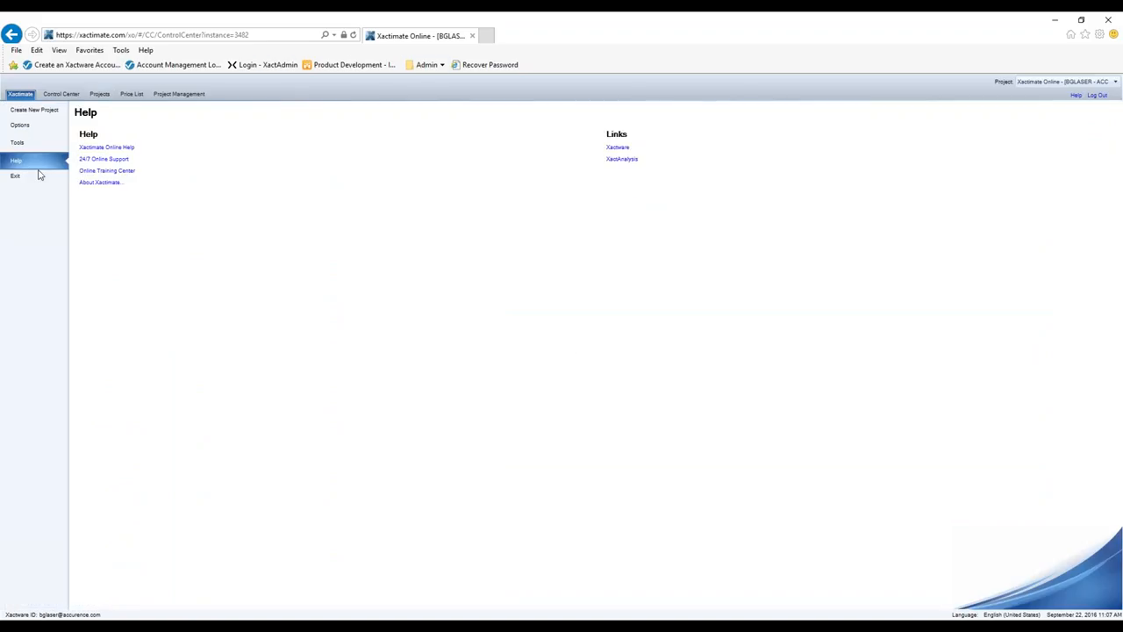
mouse_move(63, 188)
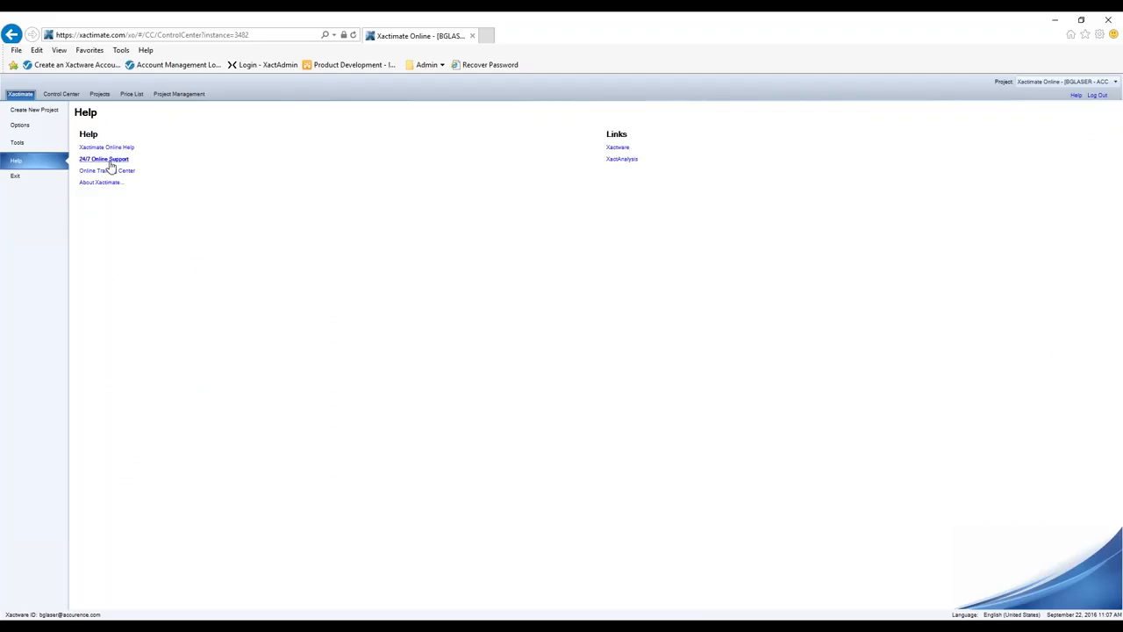
Enter the 24/7 online support site and log in with the default association
click(105, 158)
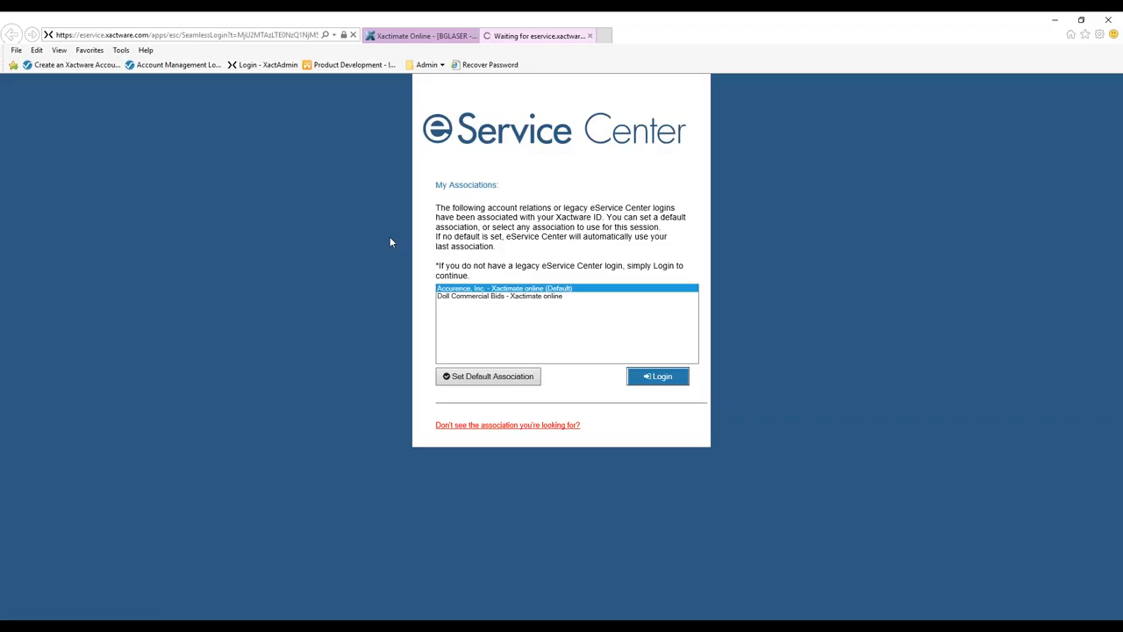
mouse_move(390, 249)
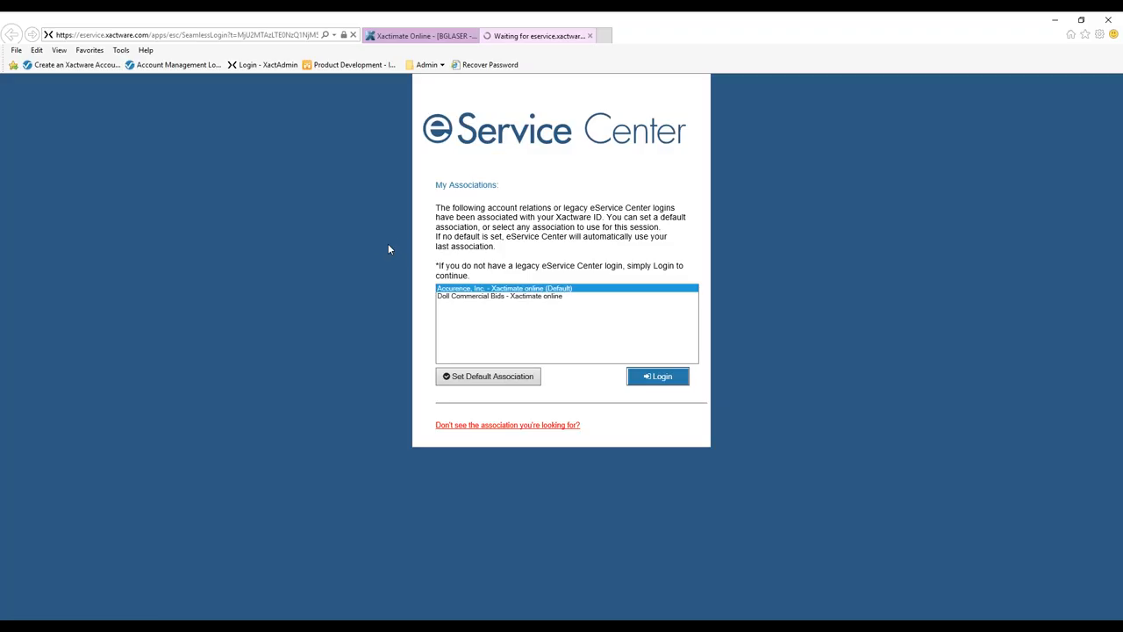
click(658, 376)
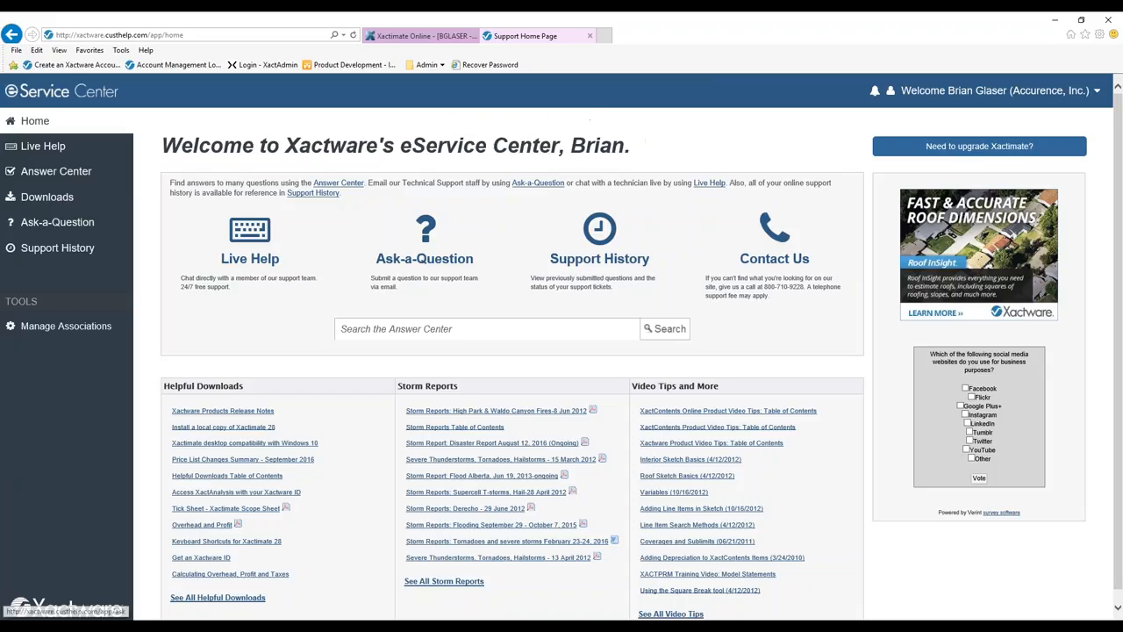
mouse_move(568, 344)
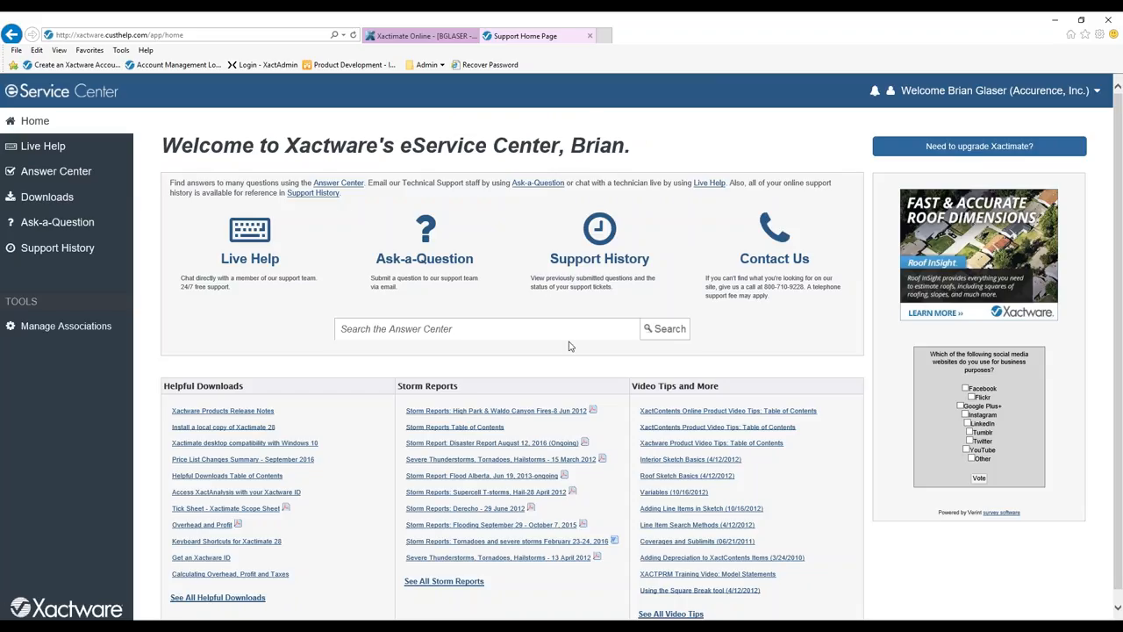
mouse_move(551, 269)
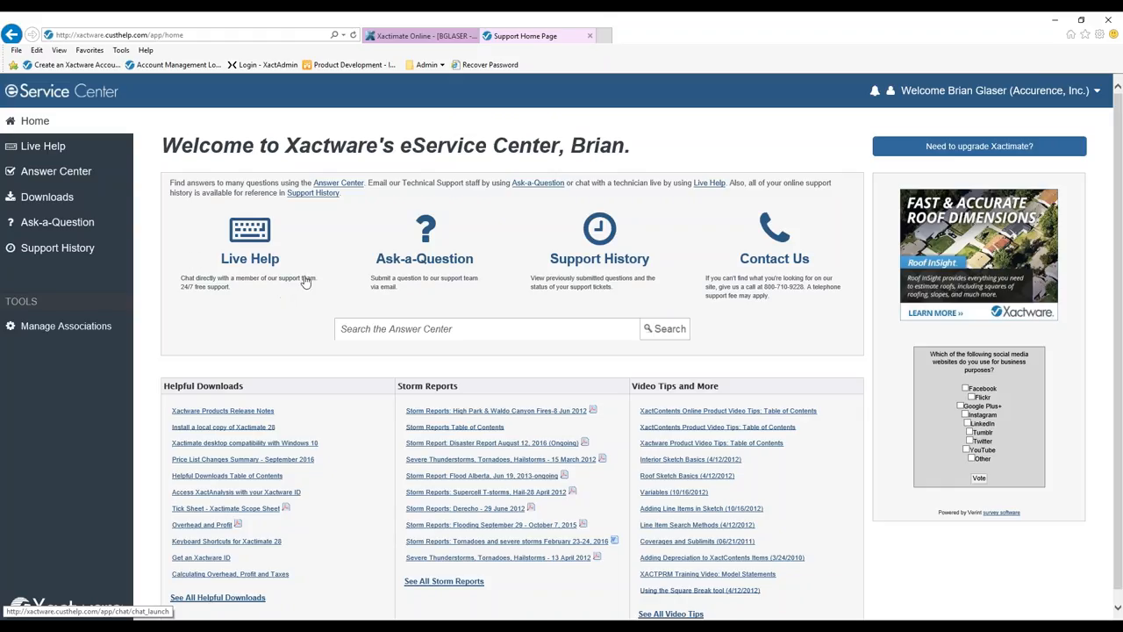
mouse_move(267, 293)
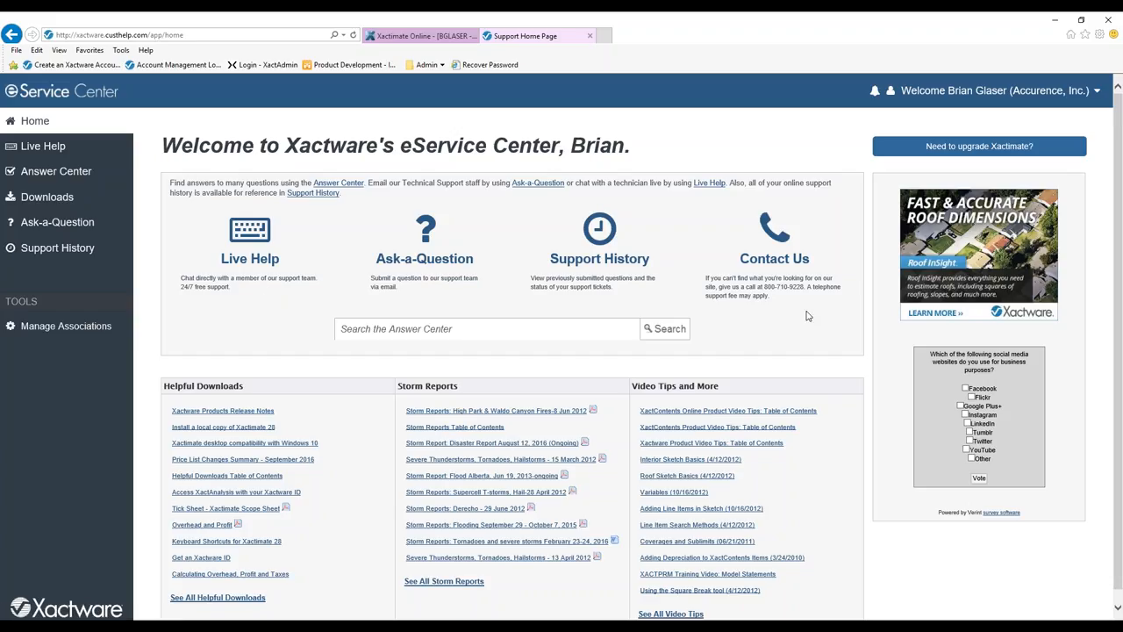
mouse_move(807, 301)
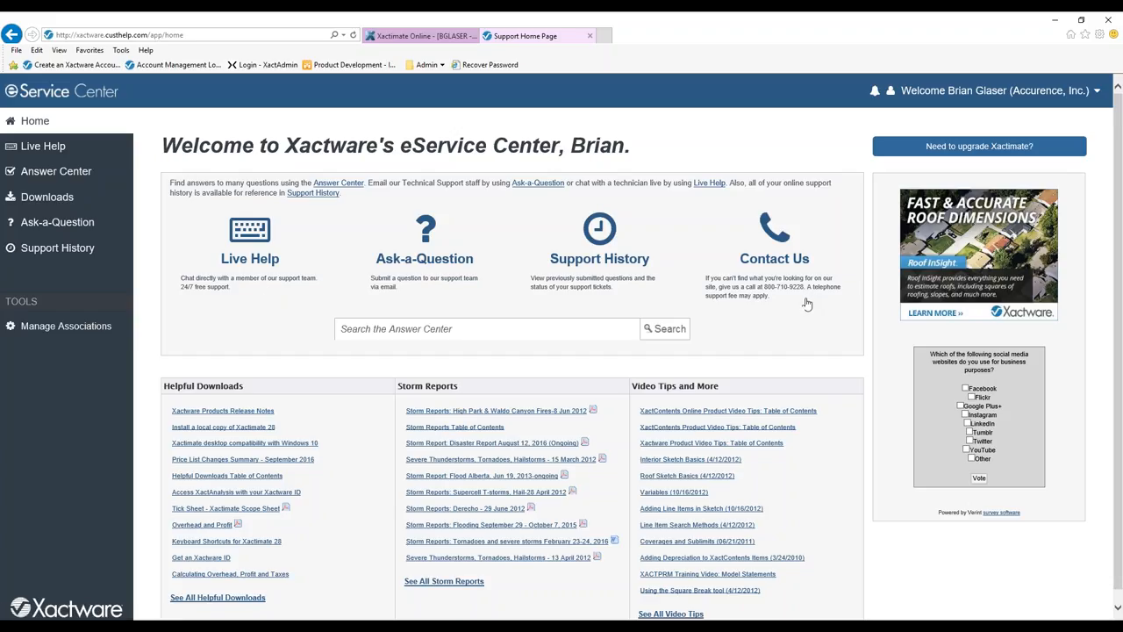
mouse_move(589, 397)
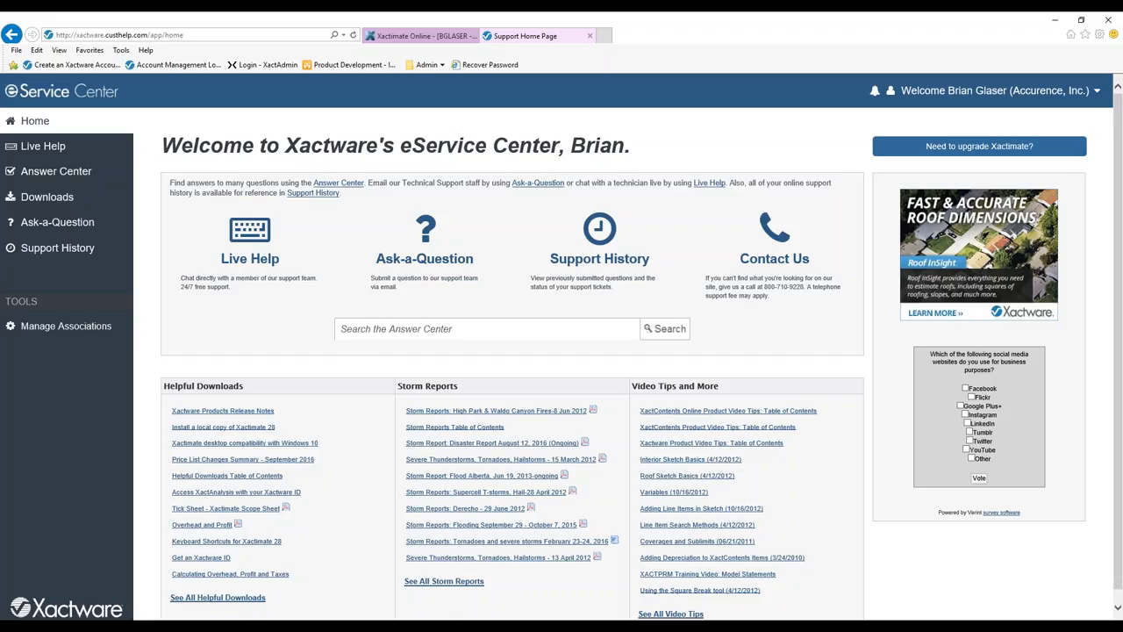
mouse_move(372, 81)
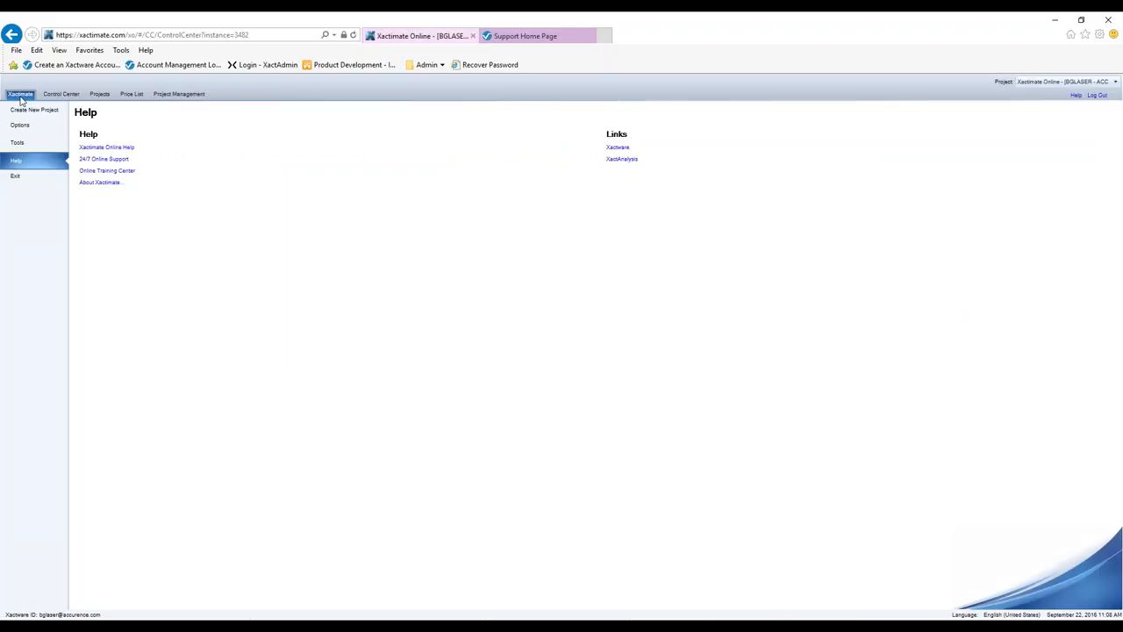
mouse_move(98, 158)
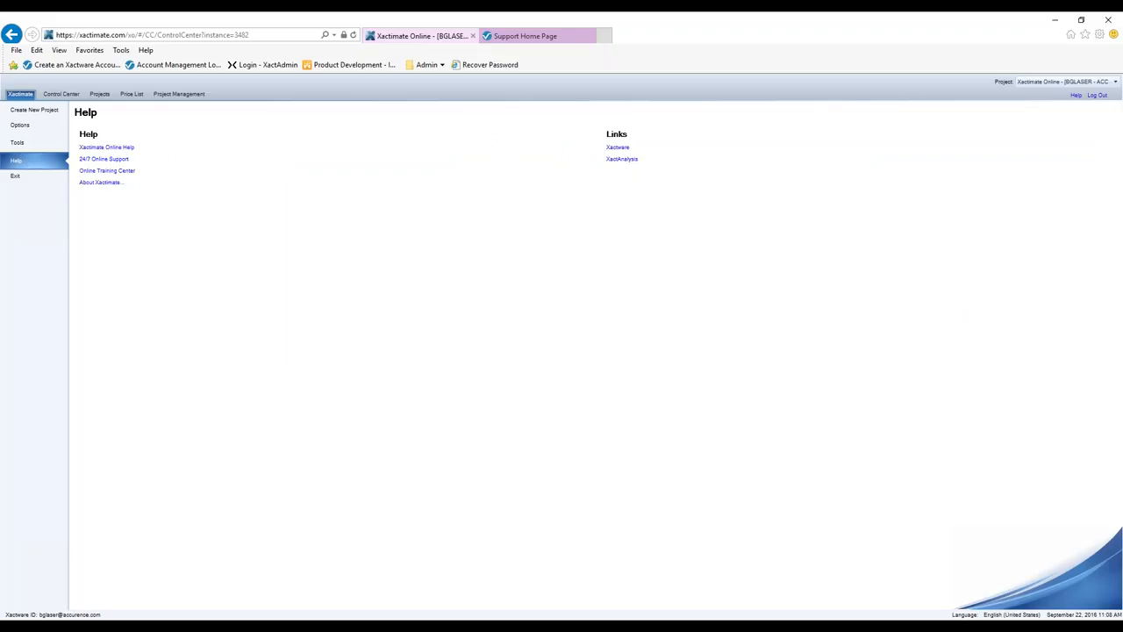
mouse_move(1053, 19)
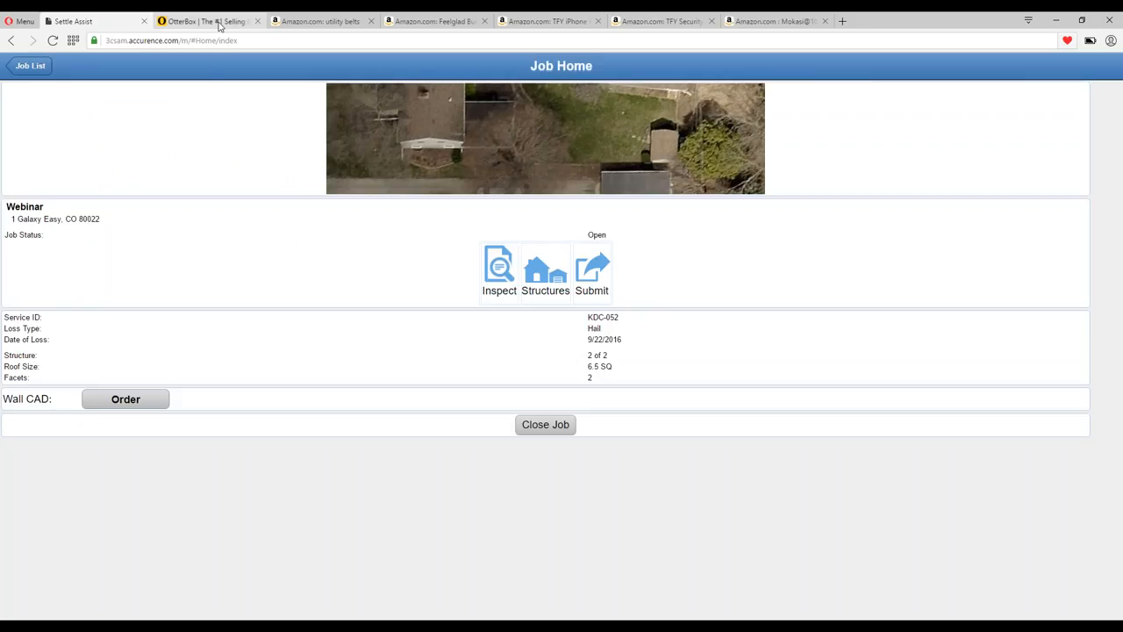
Review rugged phone cases on the OtterBox home page, then move on to the Amazon utility belt results
click(202, 21)
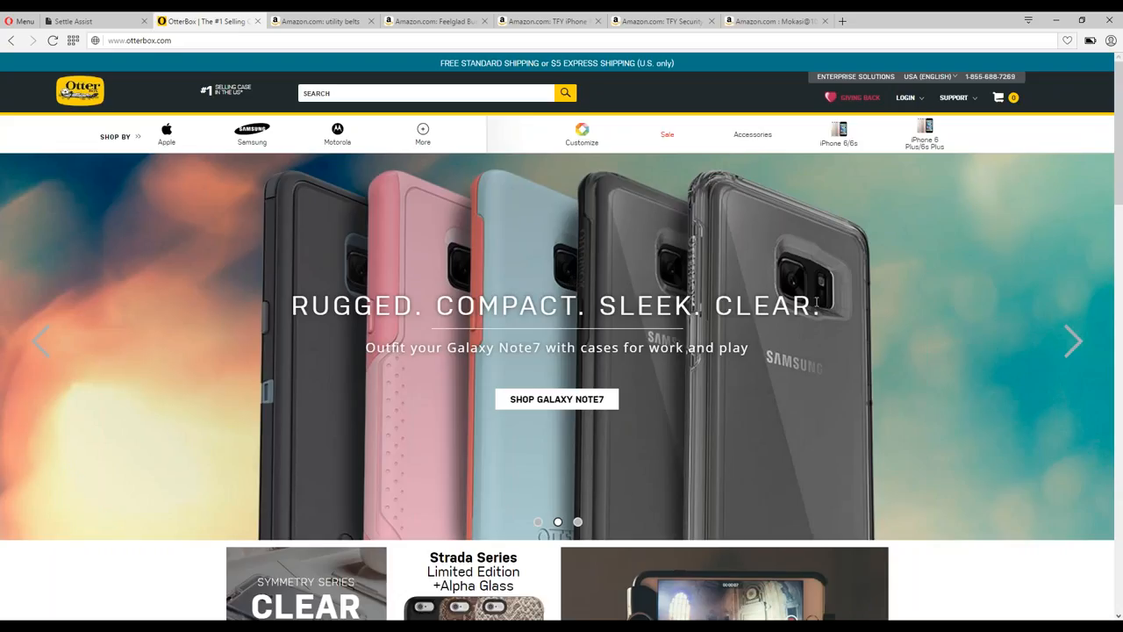
scroll(down, 3)
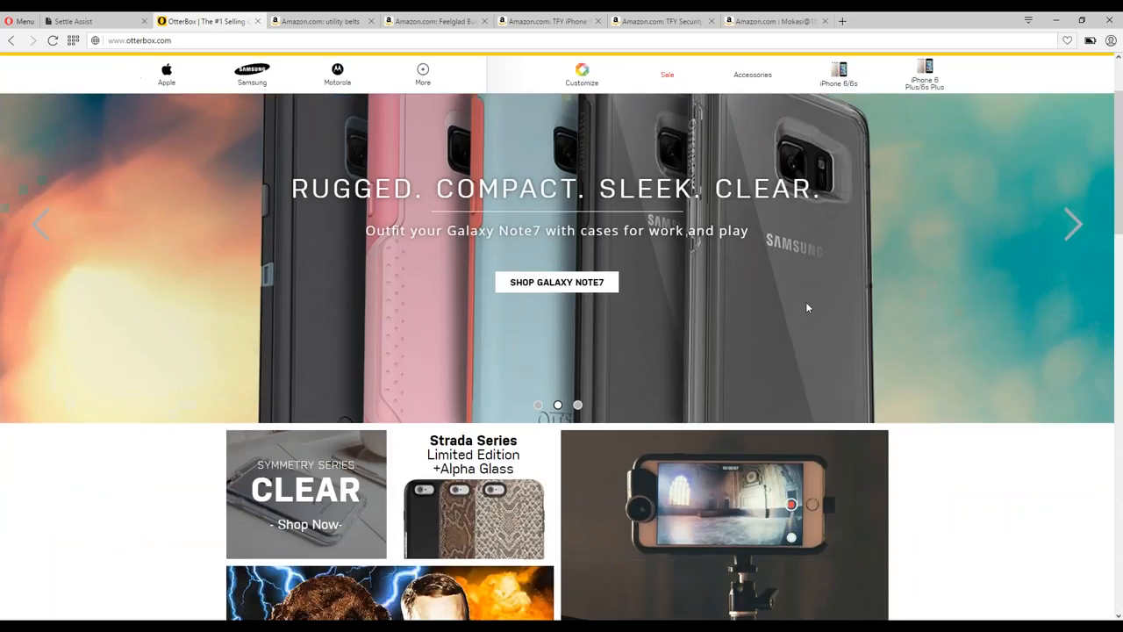
mouse_move(786, 297)
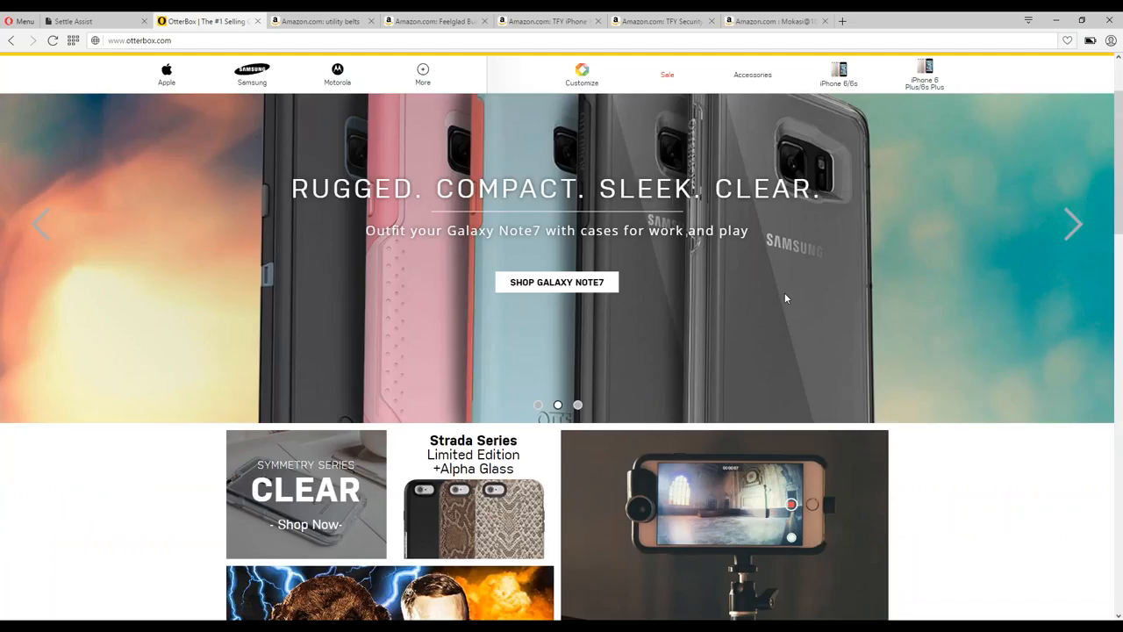
mouse_move(779, 300)
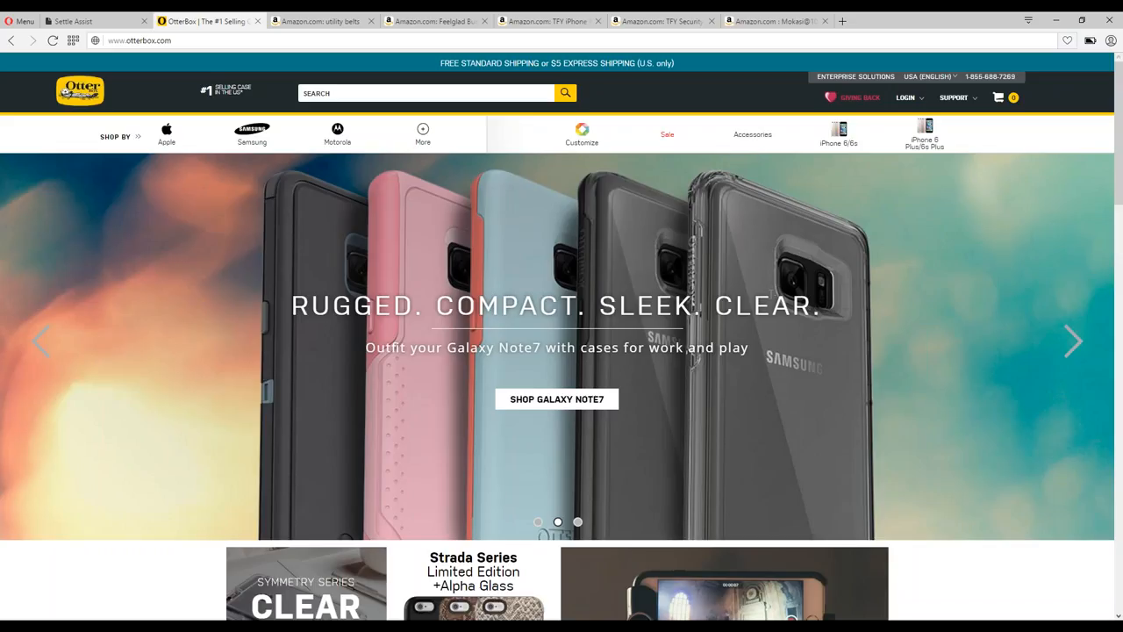
mouse_move(740, 290)
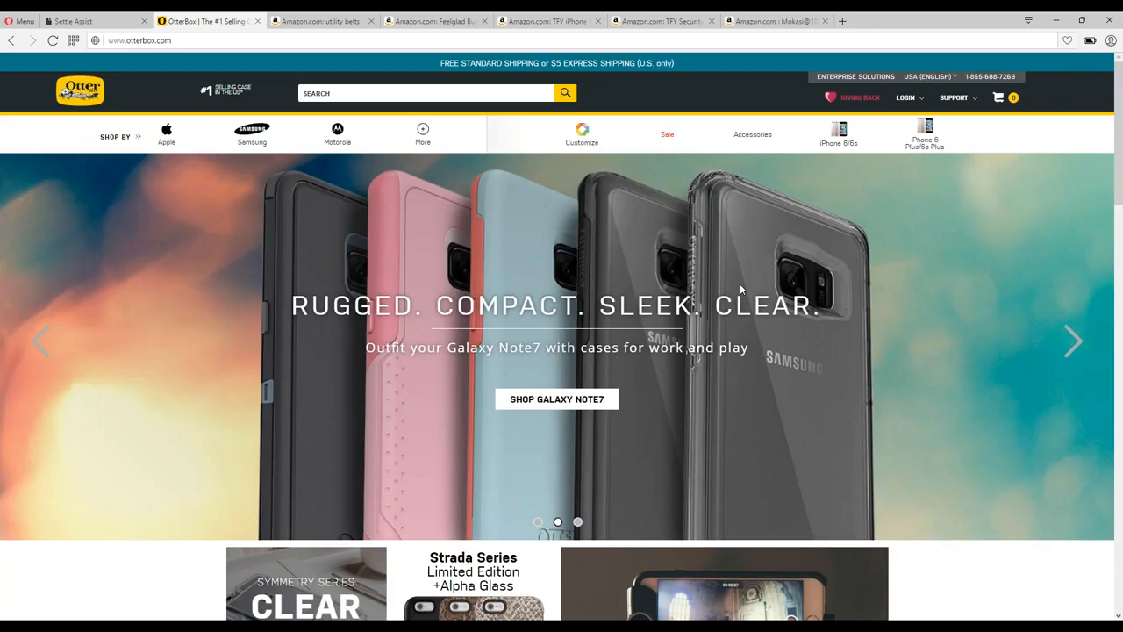
mouse_move(684, 188)
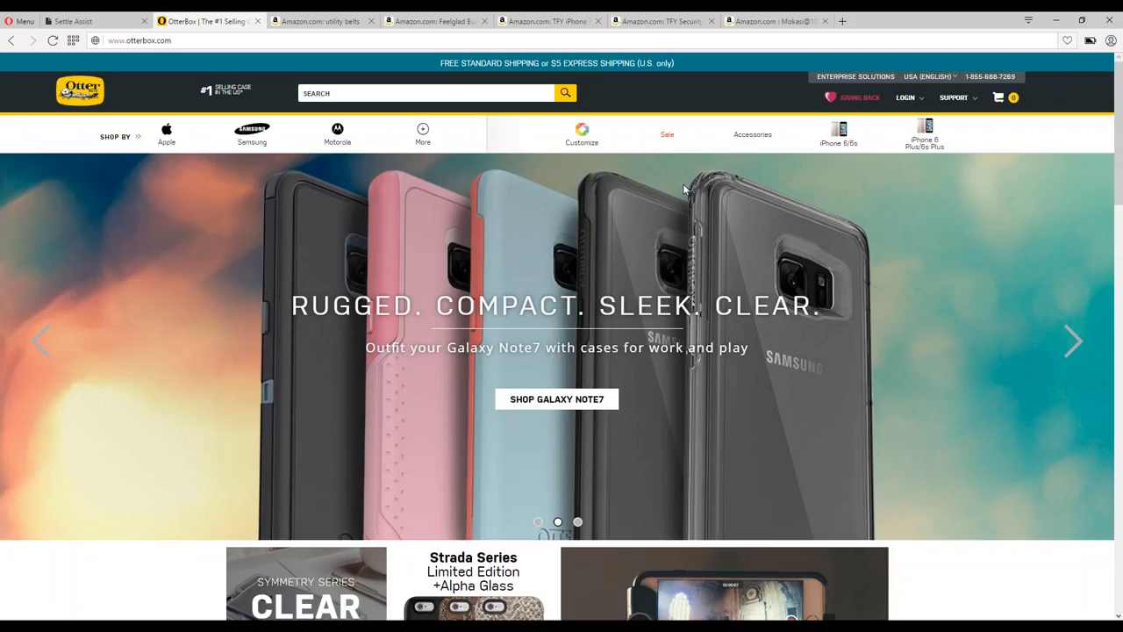
click(548, 21)
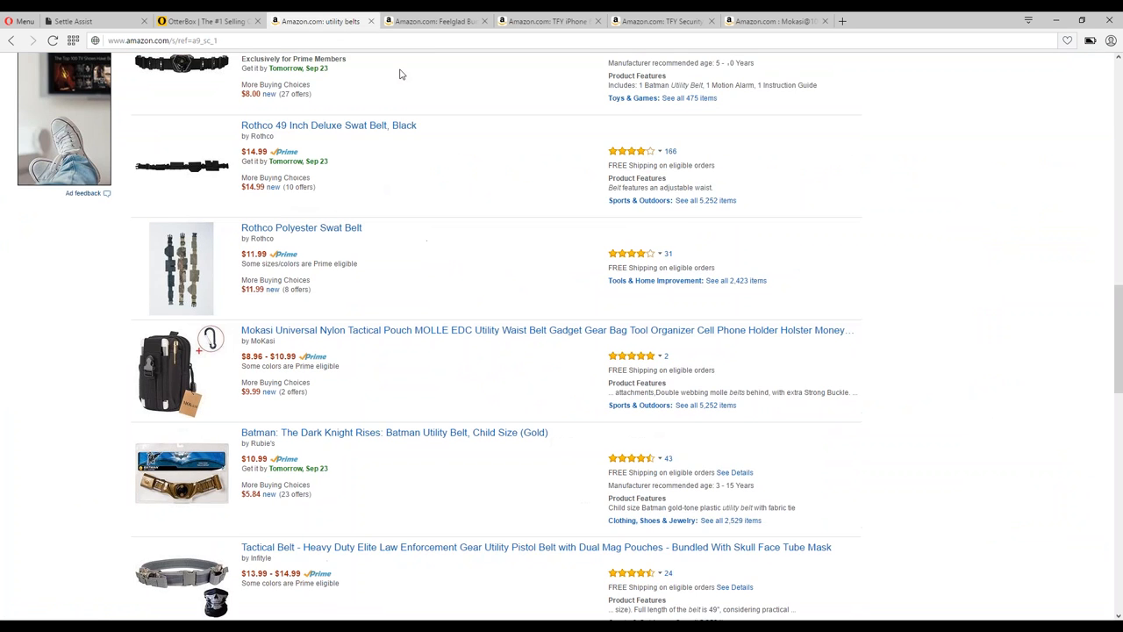
View the Mokasi tactical waist pouch listing, then return to the Feelglad neck-lanyard iPhone case
scroll(down, 3)
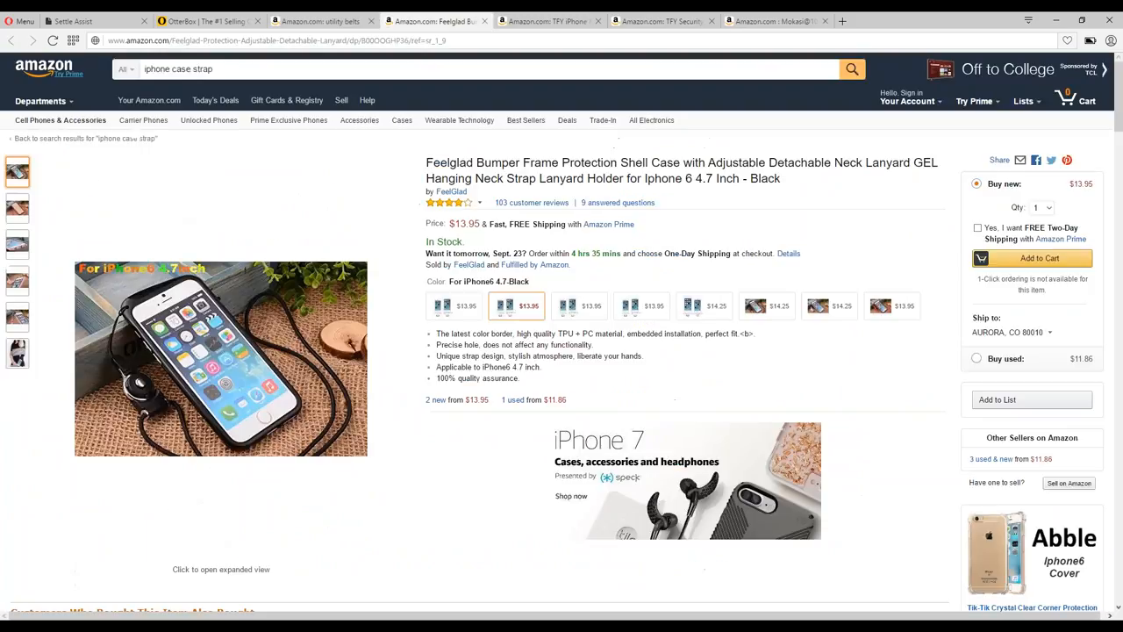
click(779, 21)
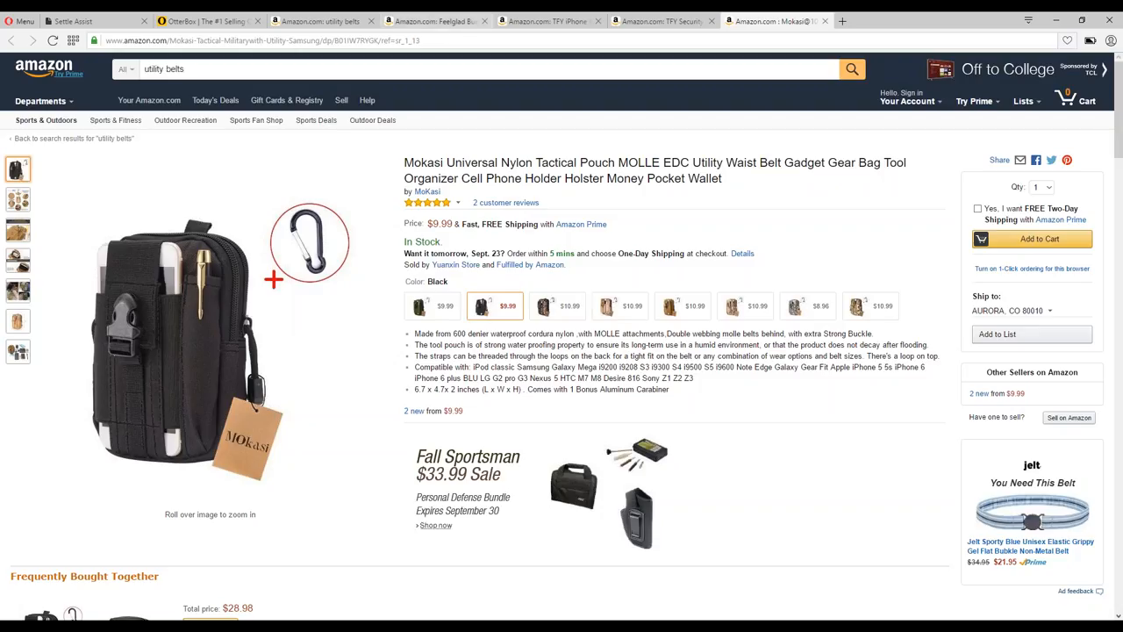
click(441, 21)
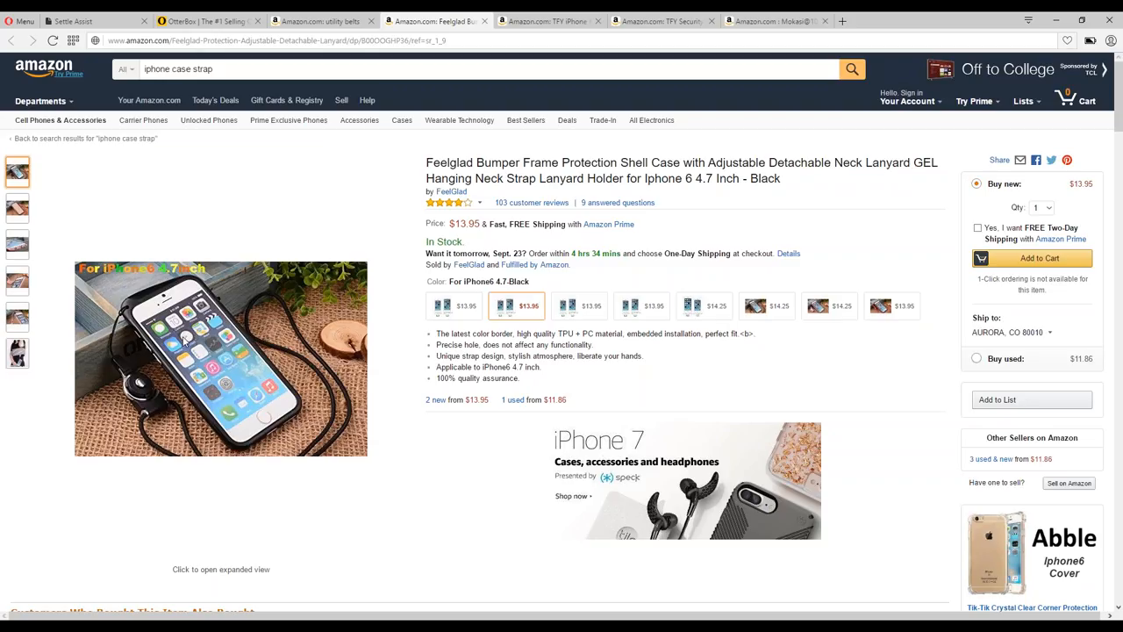
mouse_move(61, 572)
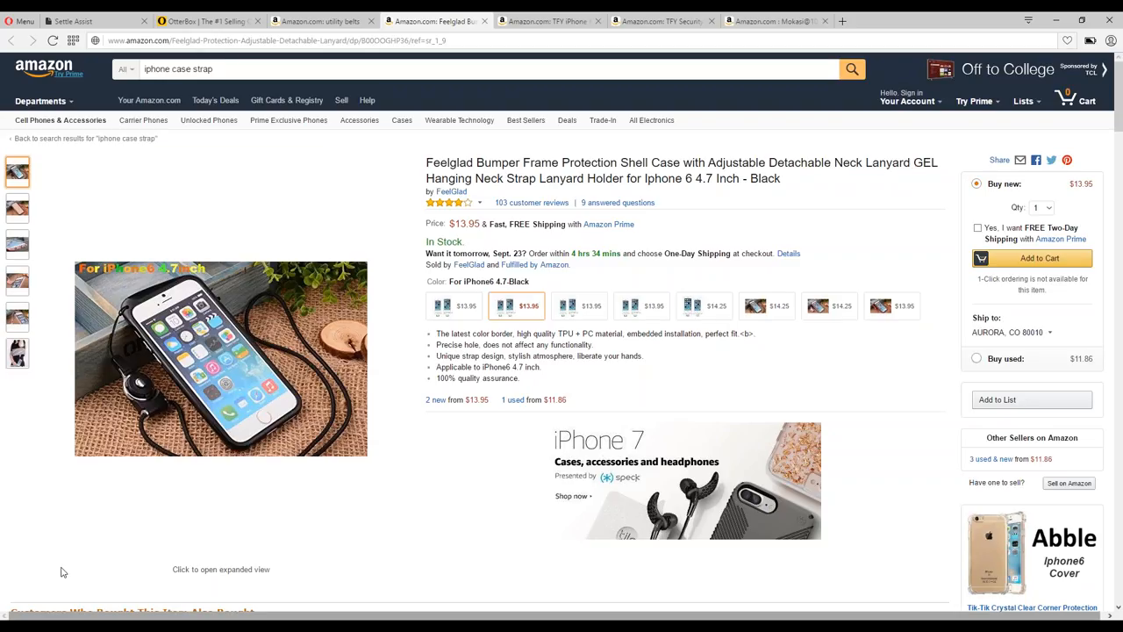